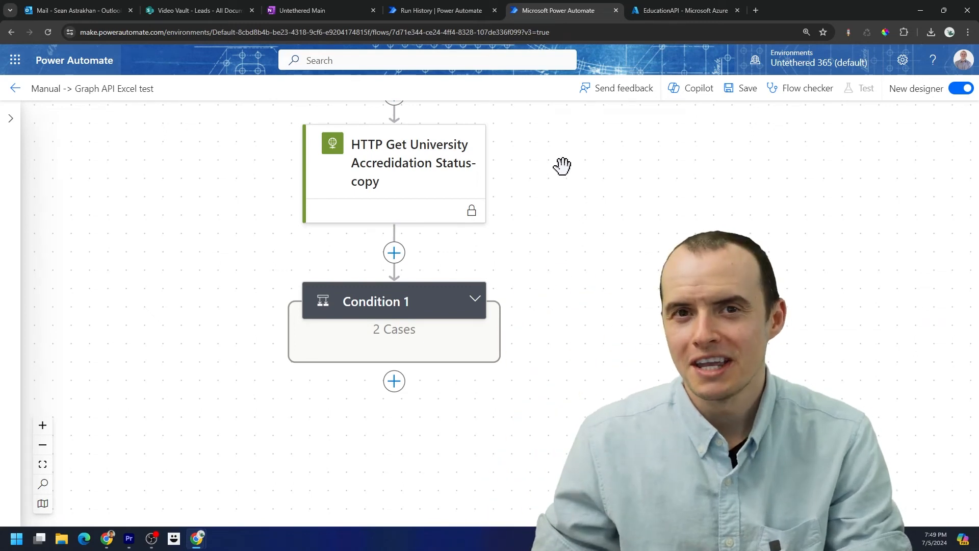
# Check the EducationAPI vault secrets and the api-key value exposed in the run inputs.
pyautogui.click(685, 10)
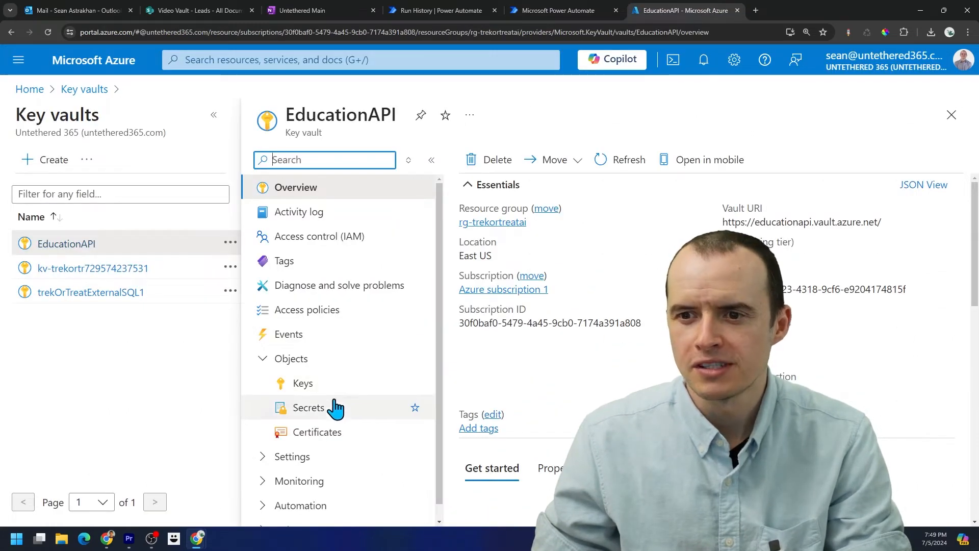
pyautogui.click(309, 407)
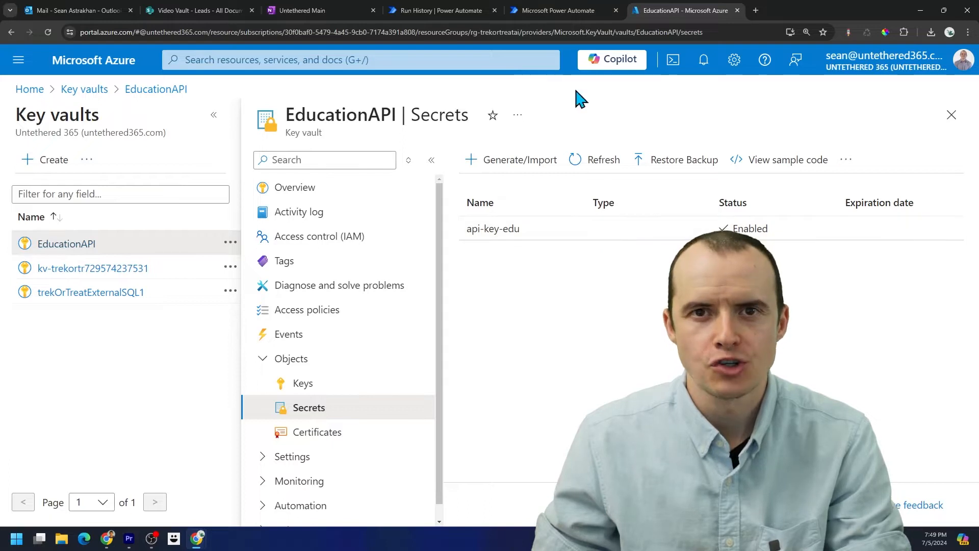
pyautogui.click(554, 10)
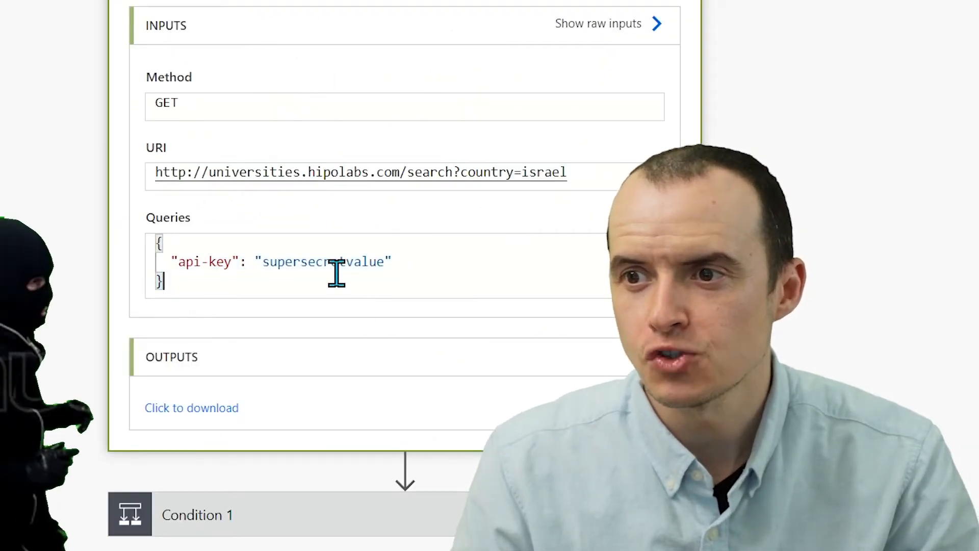
pyautogui.doubleClick(325, 261)
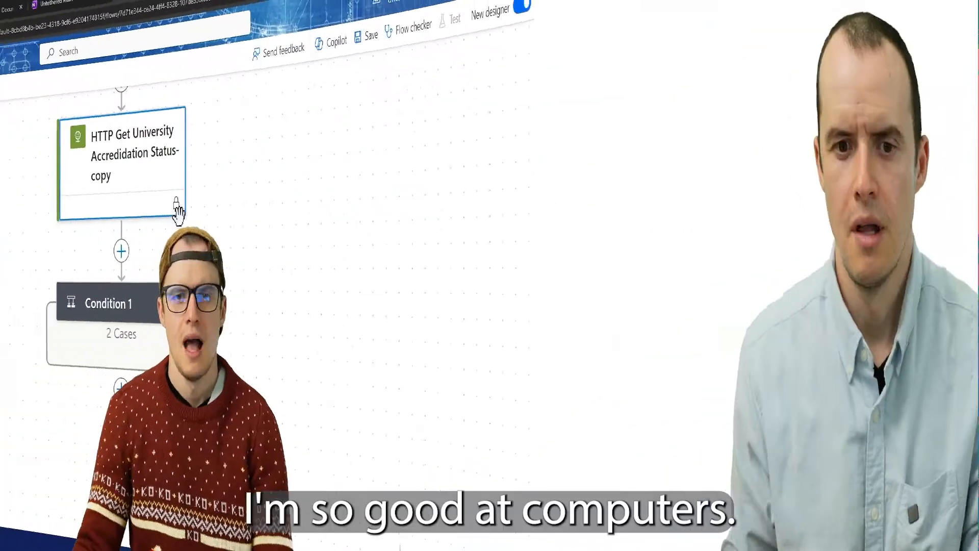
pyautogui.click(122, 169)
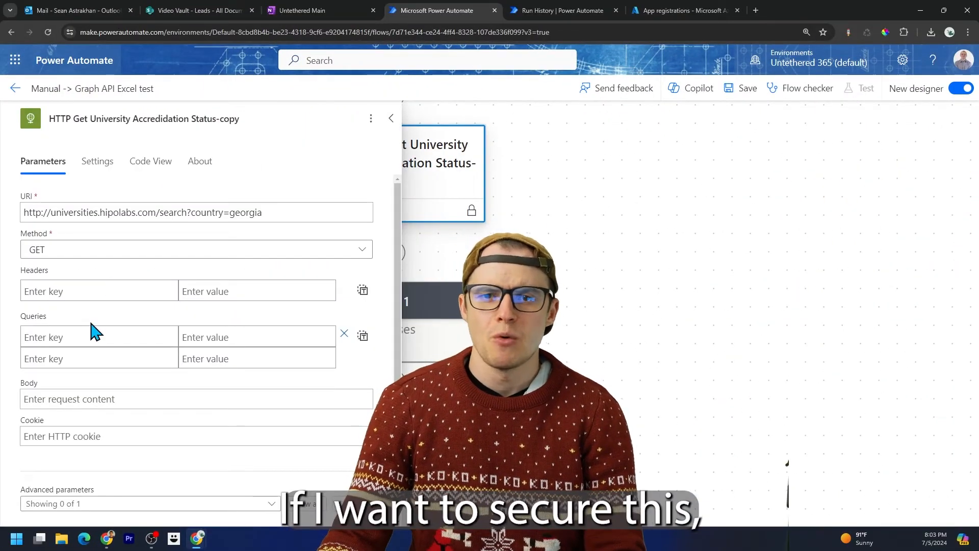
pyautogui.write('api')
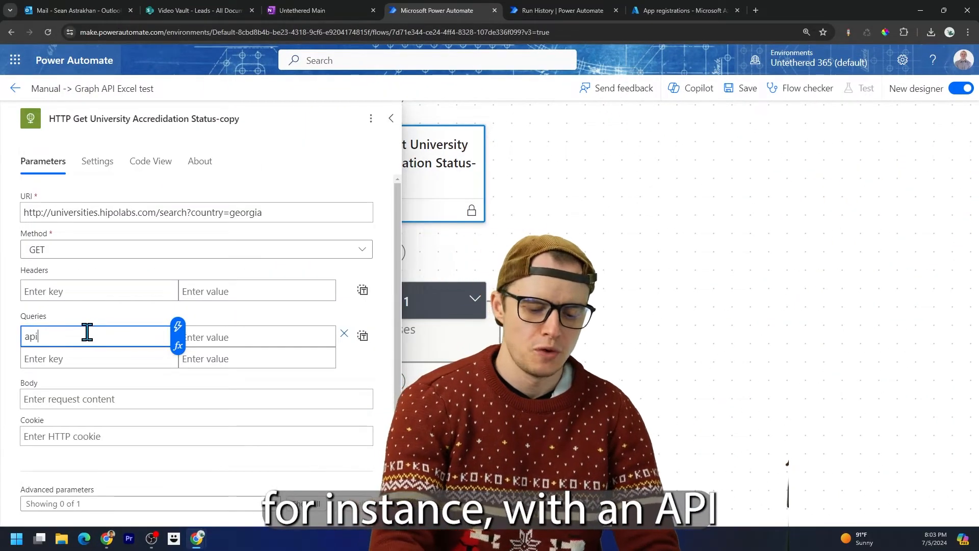
pyautogui.write('-key')
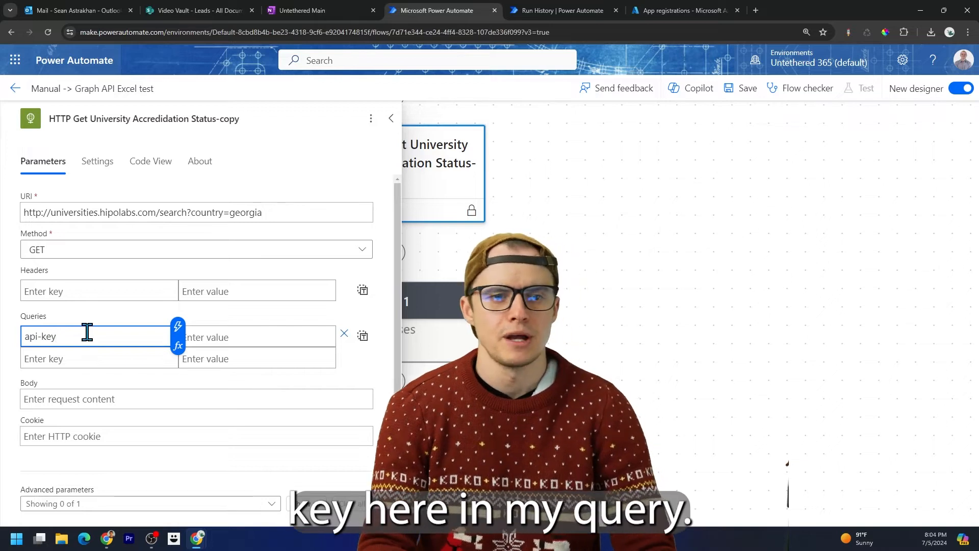
pyautogui.write('super-')
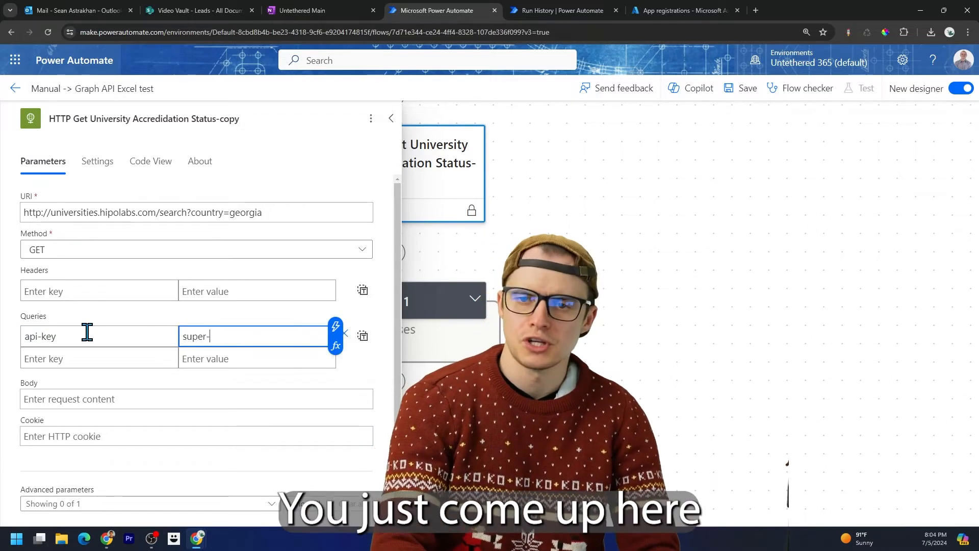
pyautogui.write('secret')
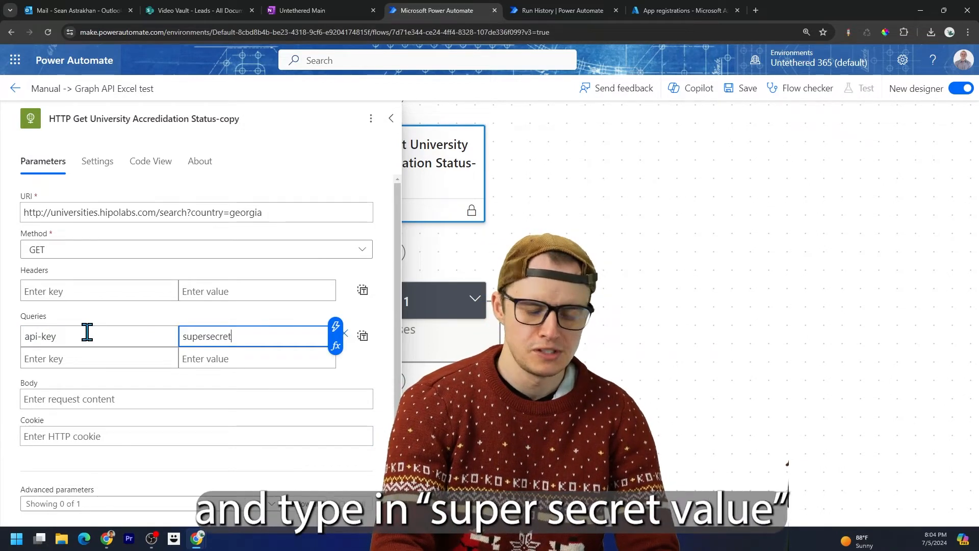
pyautogui.write('value')
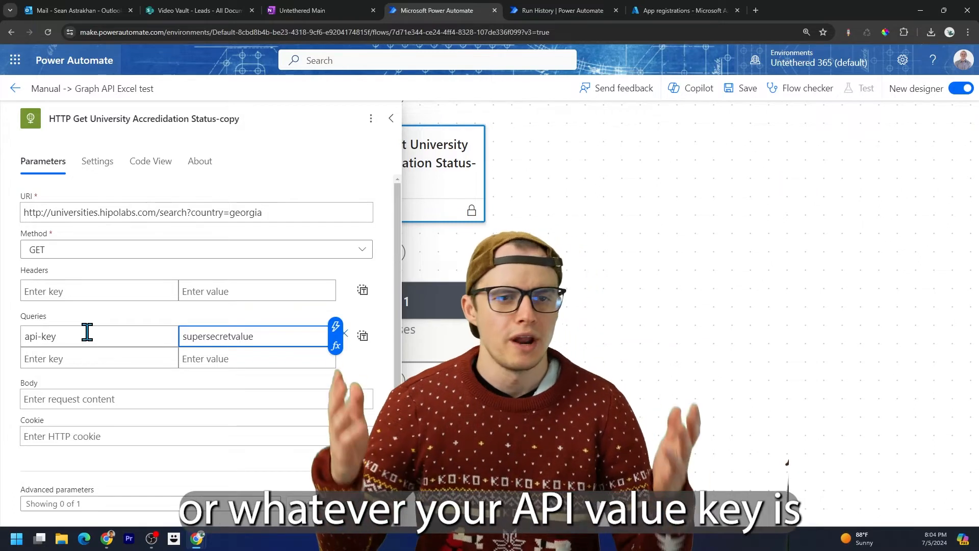
pyautogui.doubleClick(217, 336)
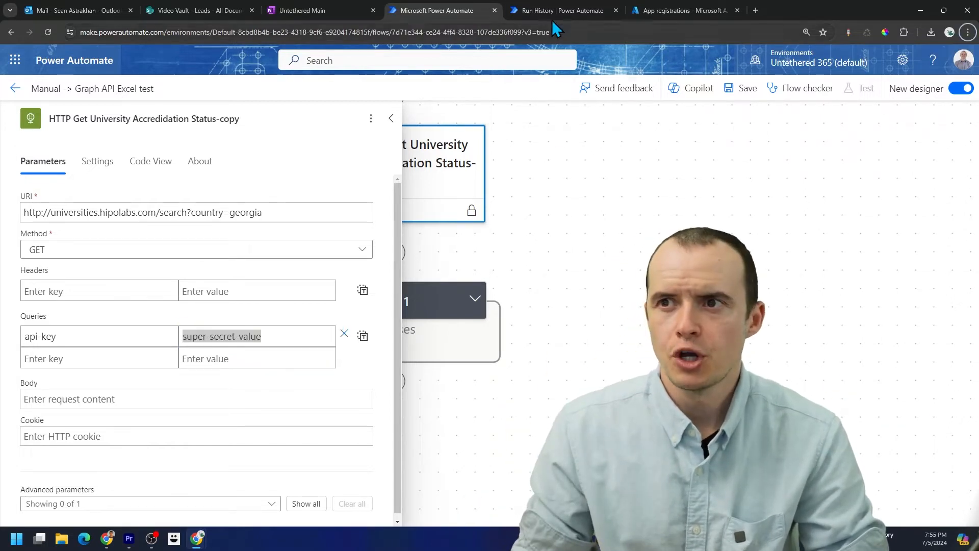
# Turn Secure Inputs on in the HTTP action's settings, then return to its parameters.
pyautogui.click(561, 11)
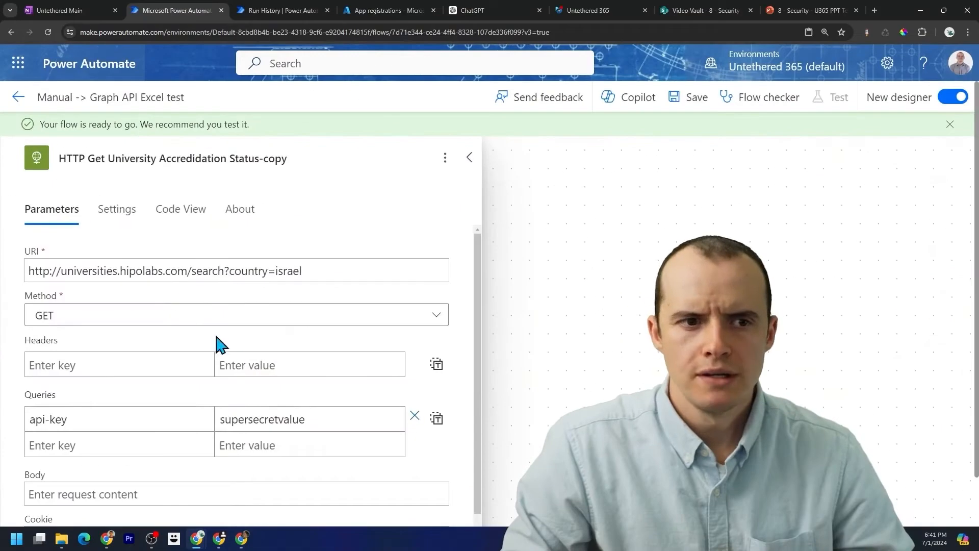
pyautogui.click(116, 209)
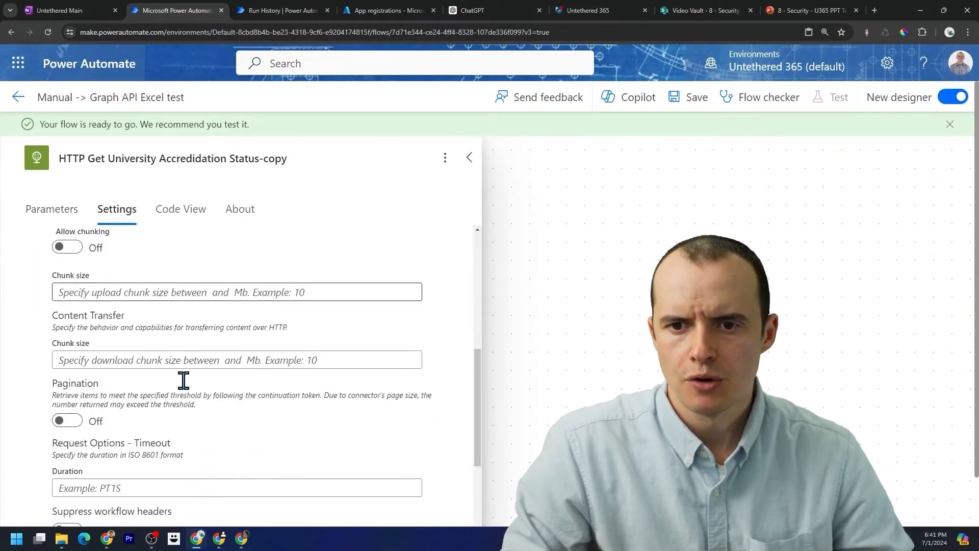
pyautogui.scroll(-3)
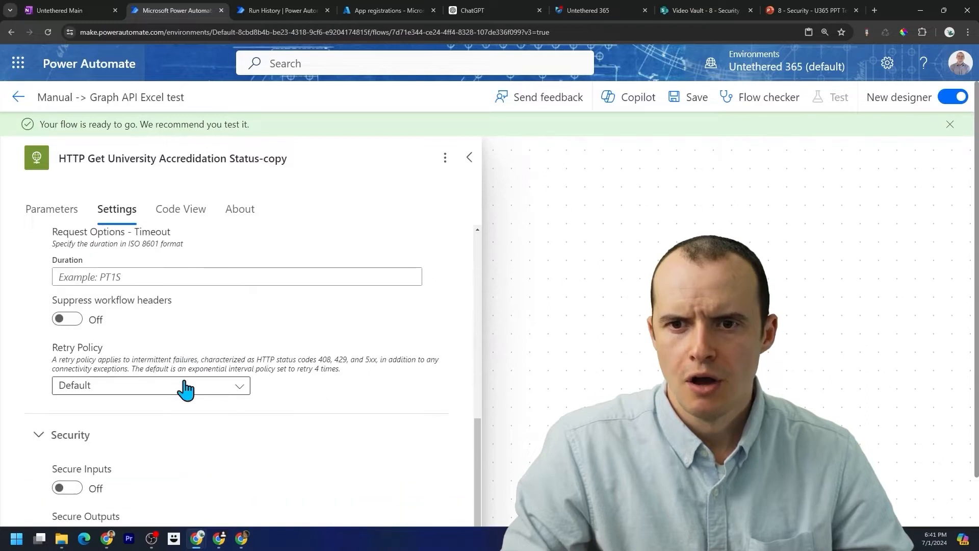
pyautogui.click(67, 386)
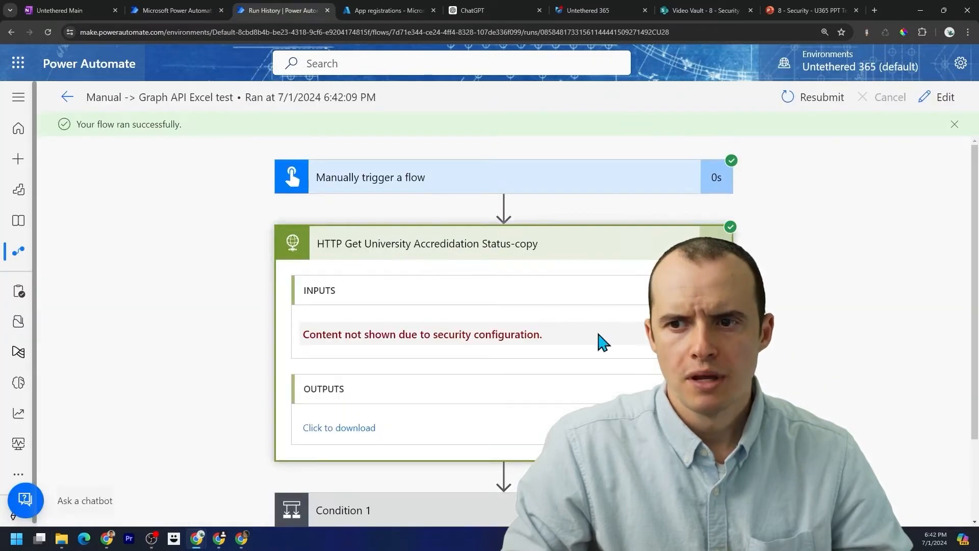
pyautogui.moveTo(409, 397)
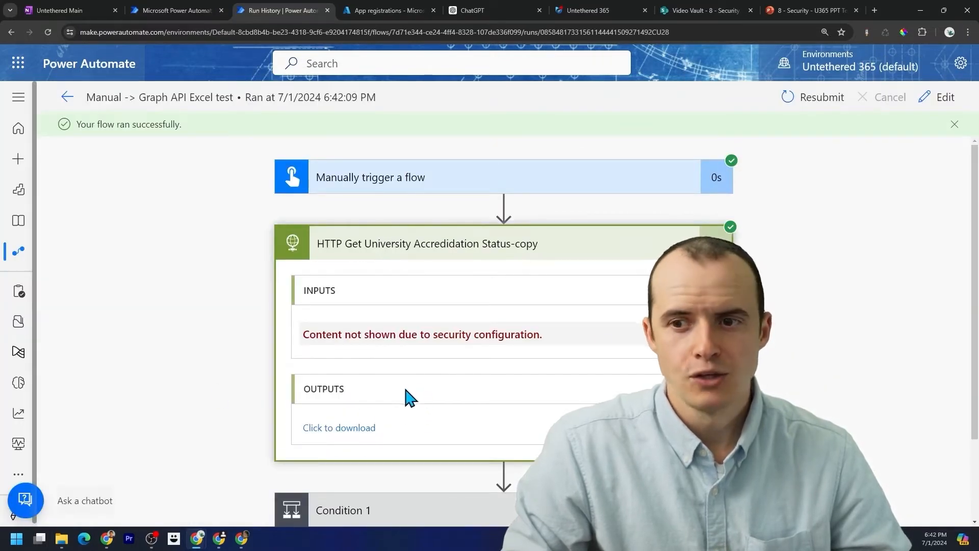
pyautogui.moveTo(340, 428)
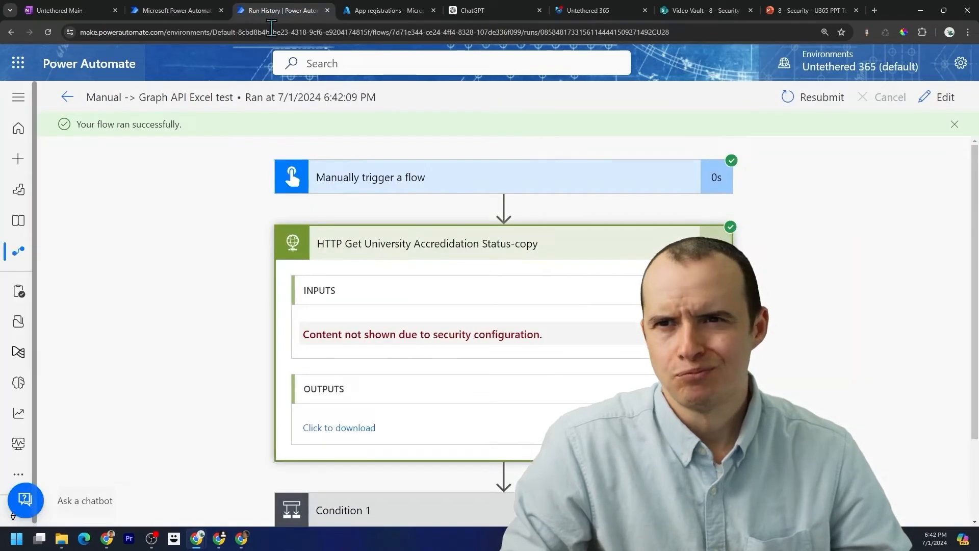
pyautogui.moveTo(375, 362)
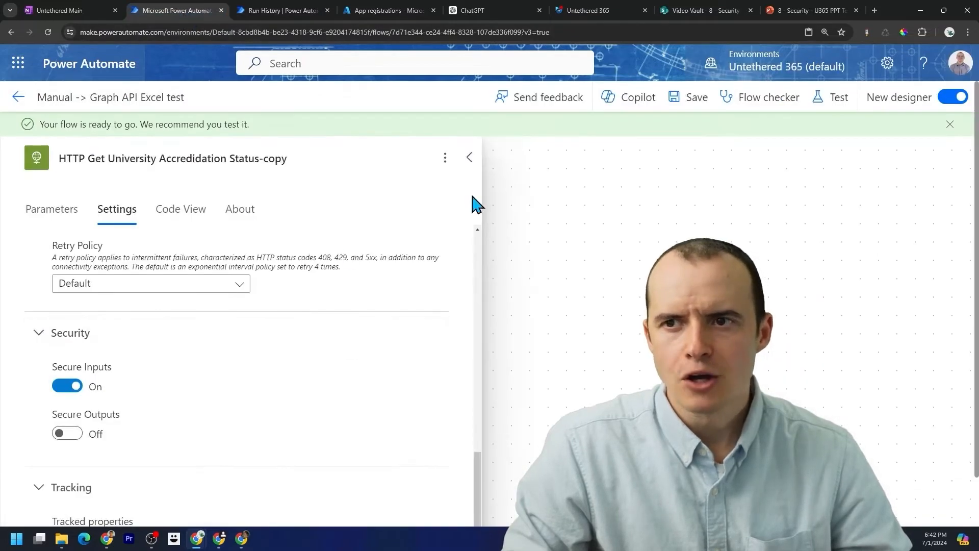
pyautogui.click(52, 209)
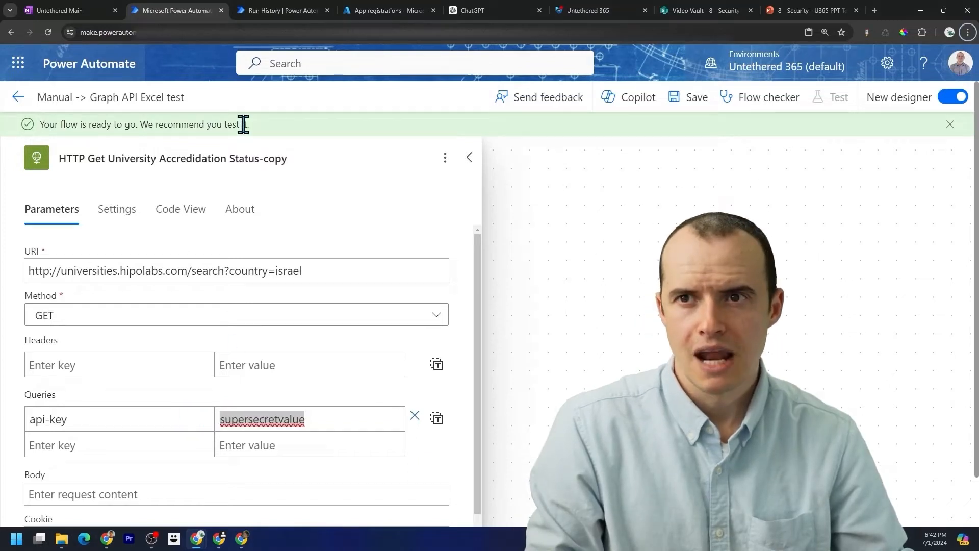
# Add Azure Key Vault user_impersonation to ExternalToTAzureSQLDatabase and grant admin consent.
pyautogui.click(387, 10)
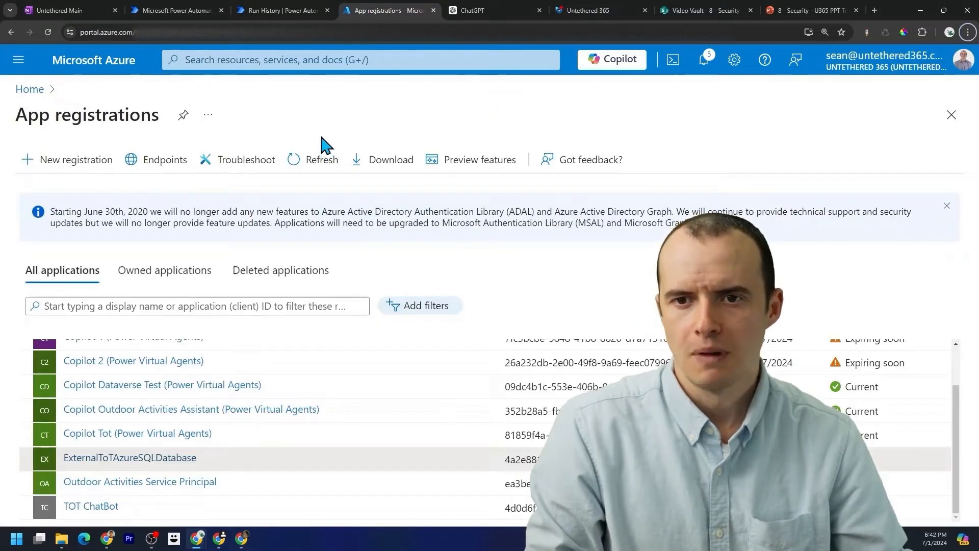
pyautogui.moveTo(130, 458)
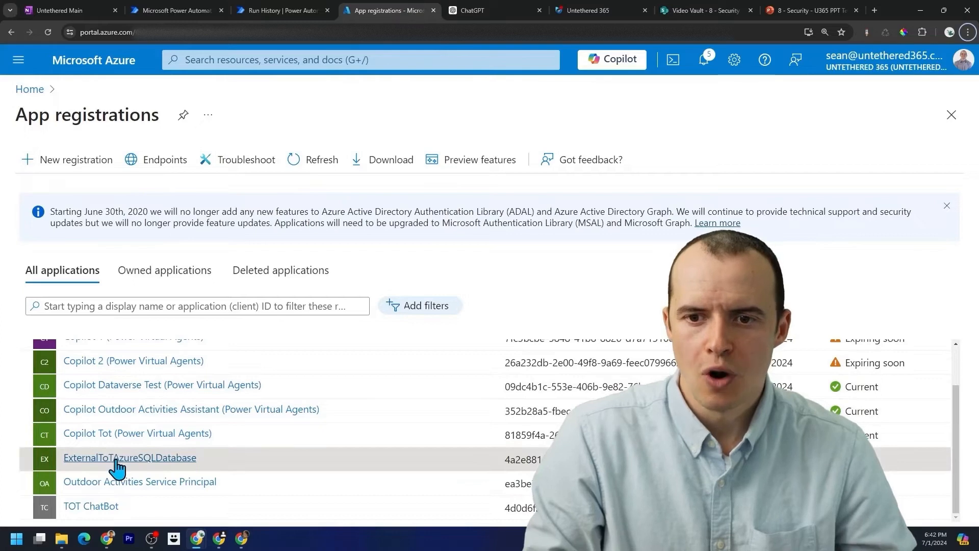
pyautogui.click(129, 458)
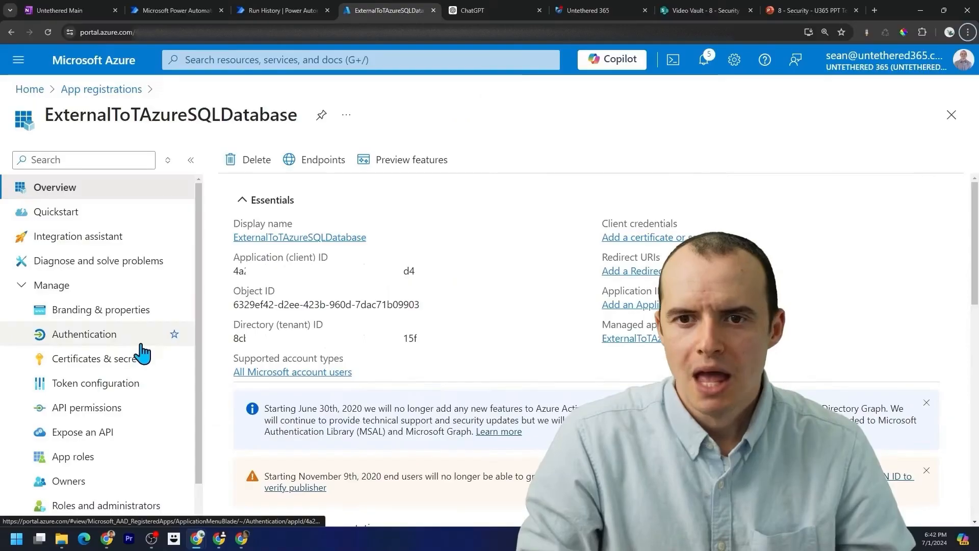
pyautogui.click(87, 407)
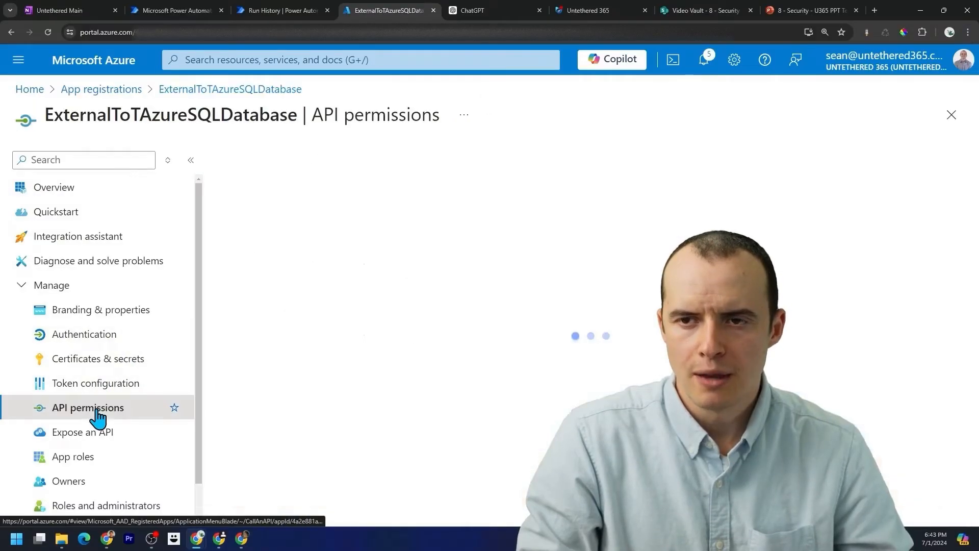
pyautogui.click(279, 329)
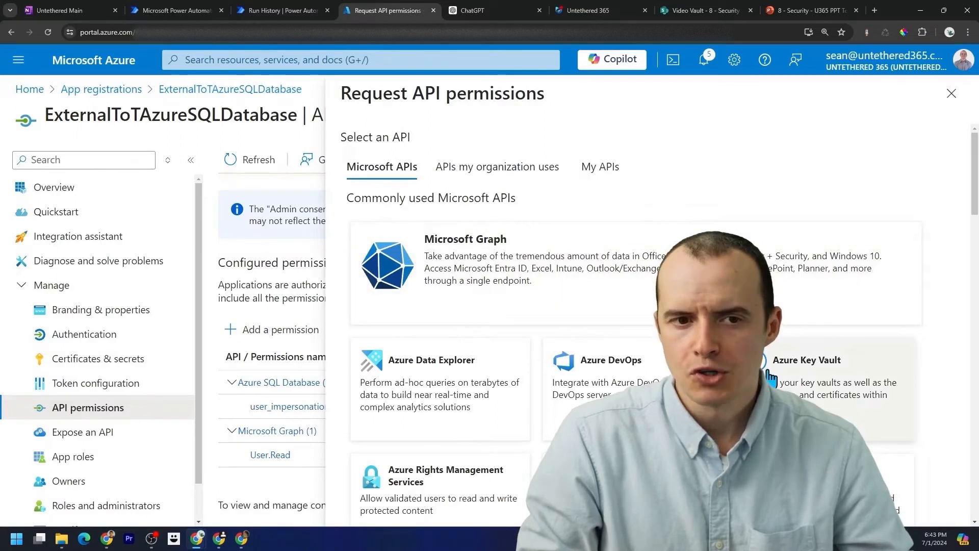
pyautogui.click(806, 360)
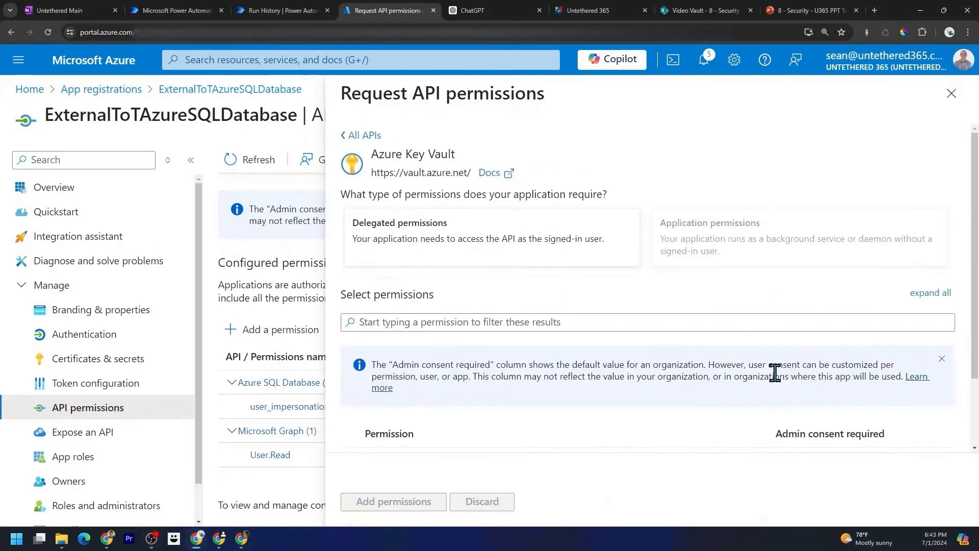
pyautogui.scroll(-3)
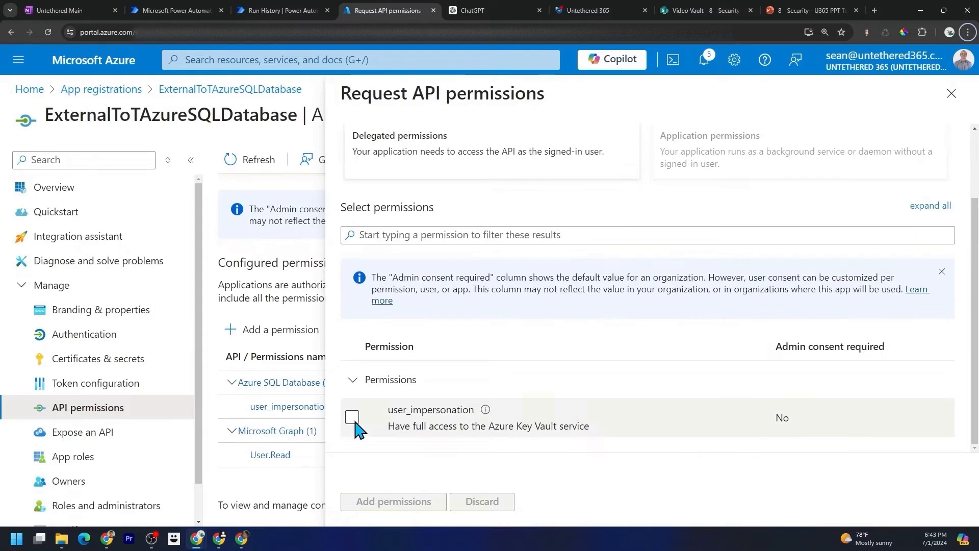
pyautogui.click(352, 417)
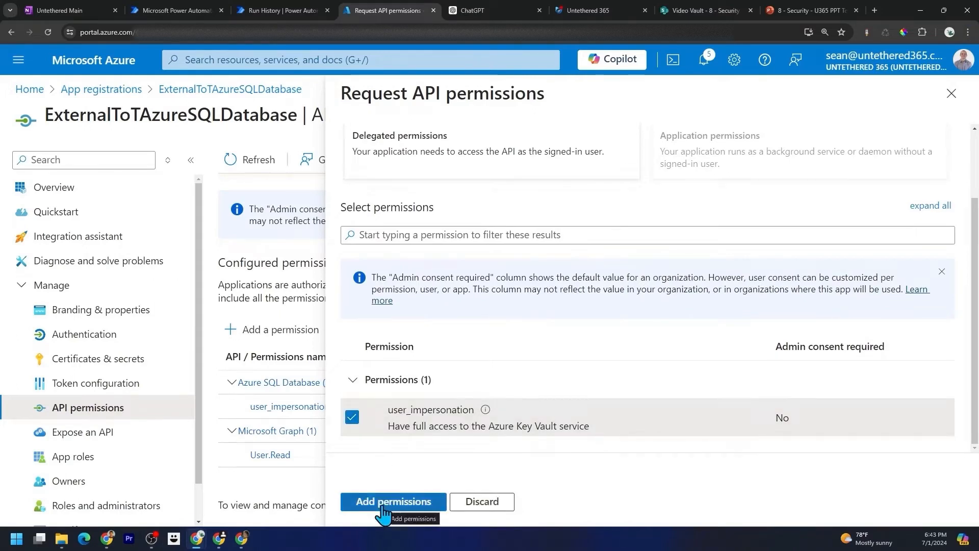
pyautogui.click(393, 501)
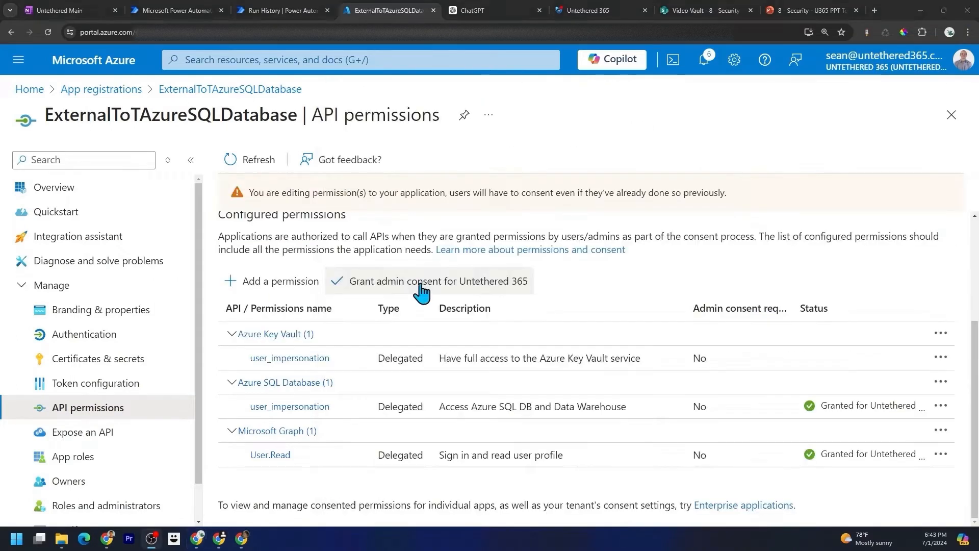
pyautogui.click(429, 281)
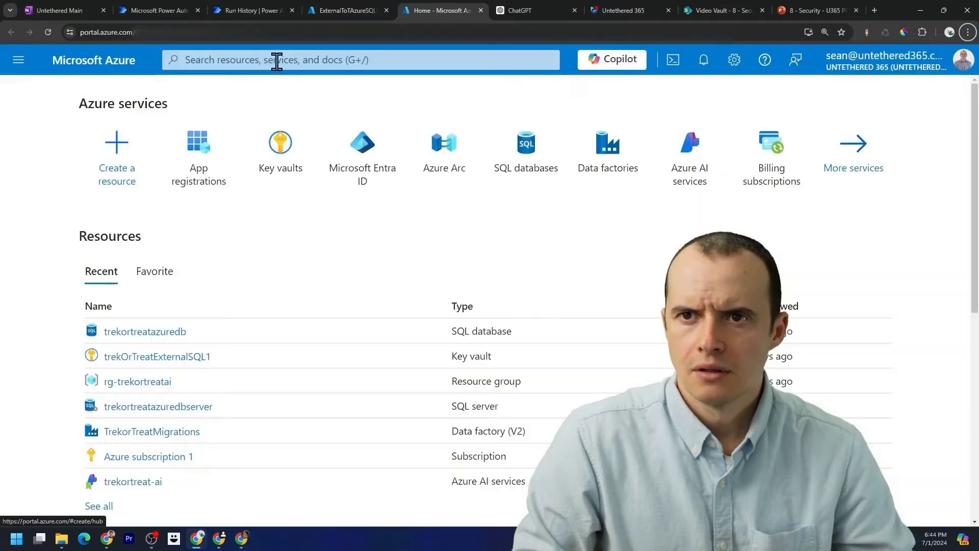
# Create the EducationAPI key vault in resource group rg-trekortreatai via Review + create.
pyautogui.write('key vau')
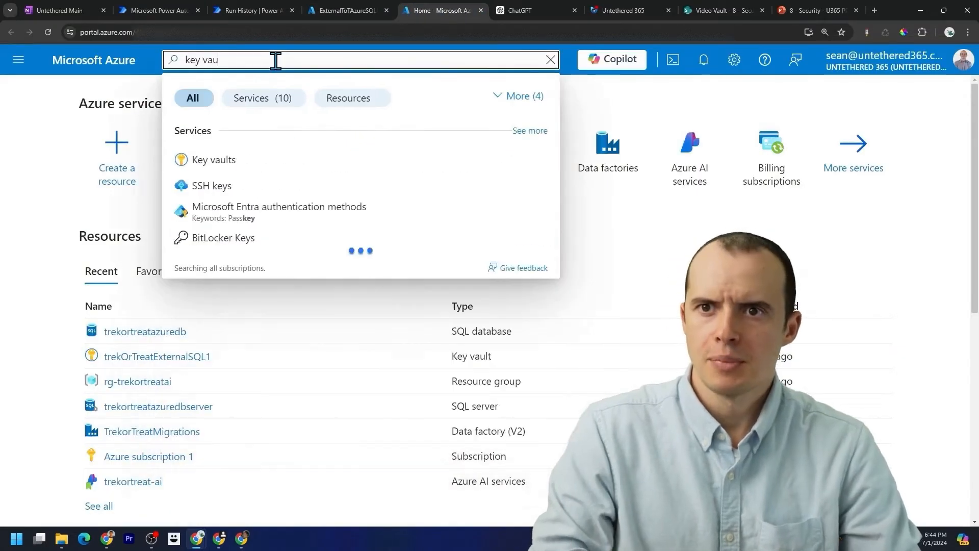
pyautogui.click(214, 159)
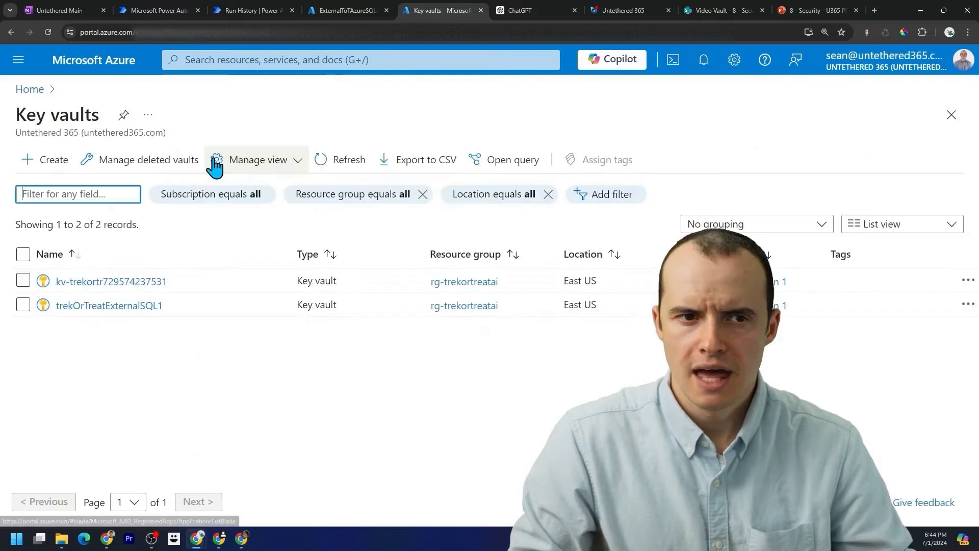
pyautogui.click(44, 160)
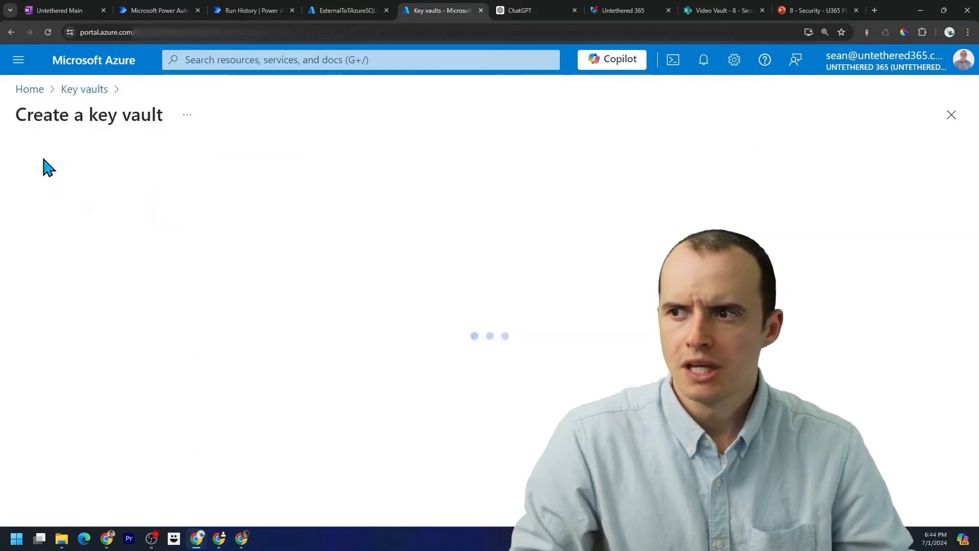
pyautogui.click(392, 220)
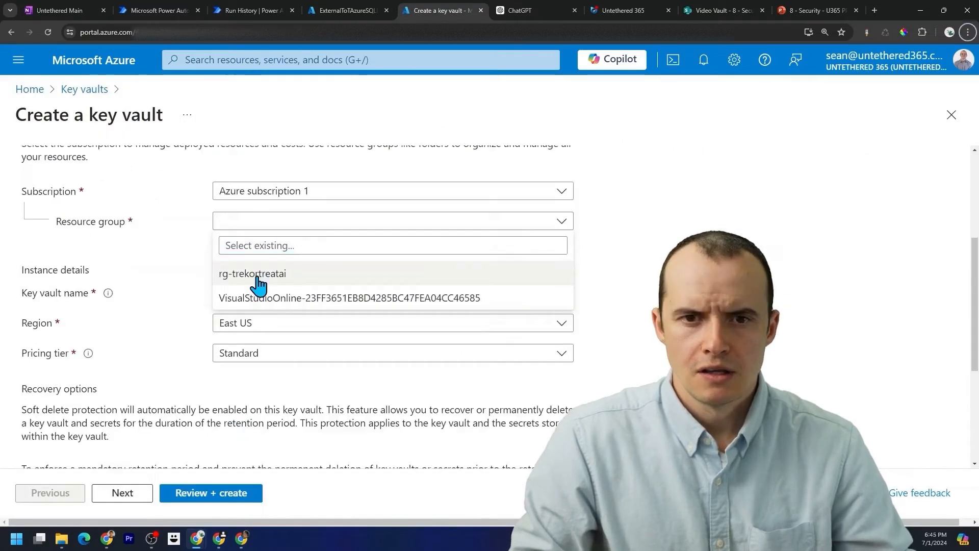
pyautogui.click(253, 274)
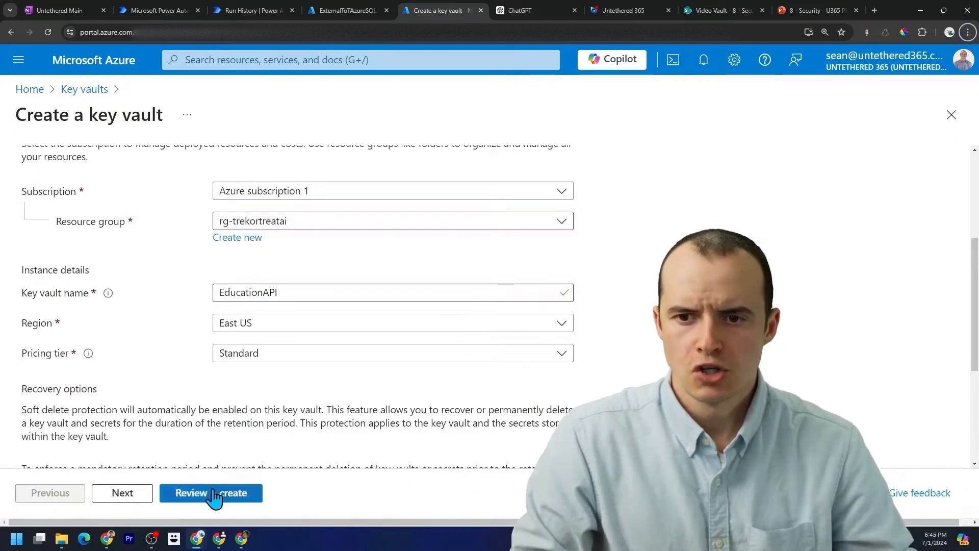
pyautogui.click(211, 493)
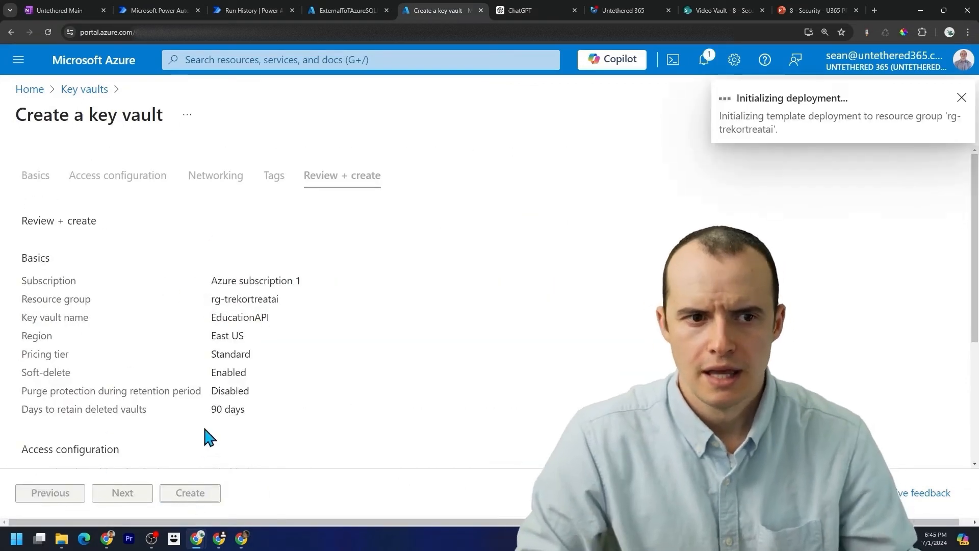
pyautogui.click(190, 493)
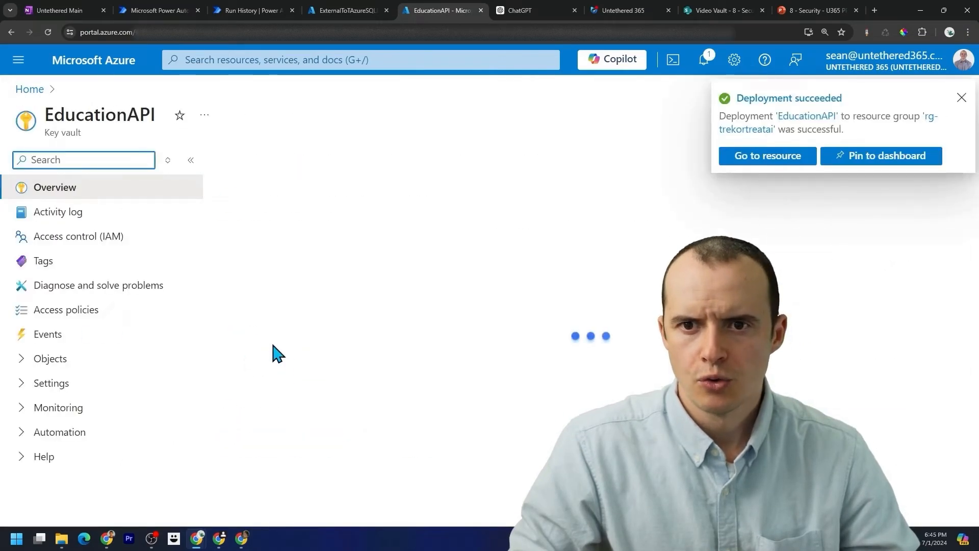
# Attempt to create the edu-api-key secret under the vault's Objects > Secrets.
pyautogui.click(49, 358)
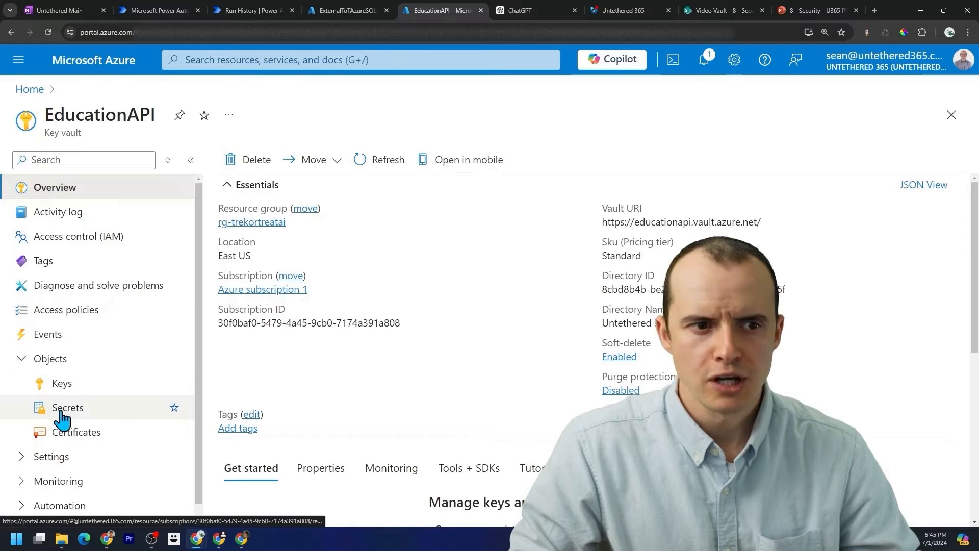
pyautogui.click(67, 407)
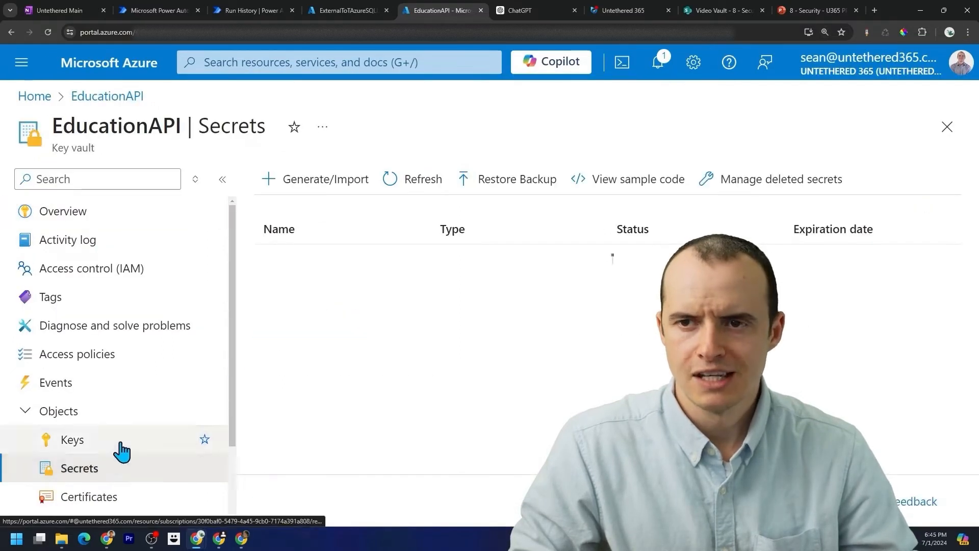
pyautogui.click(326, 179)
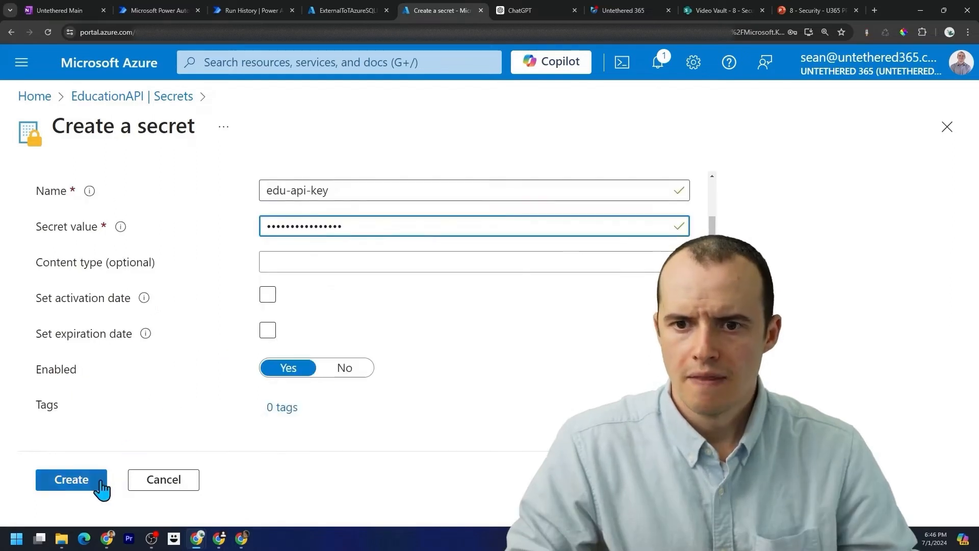
pyautogui.click(71, 480)
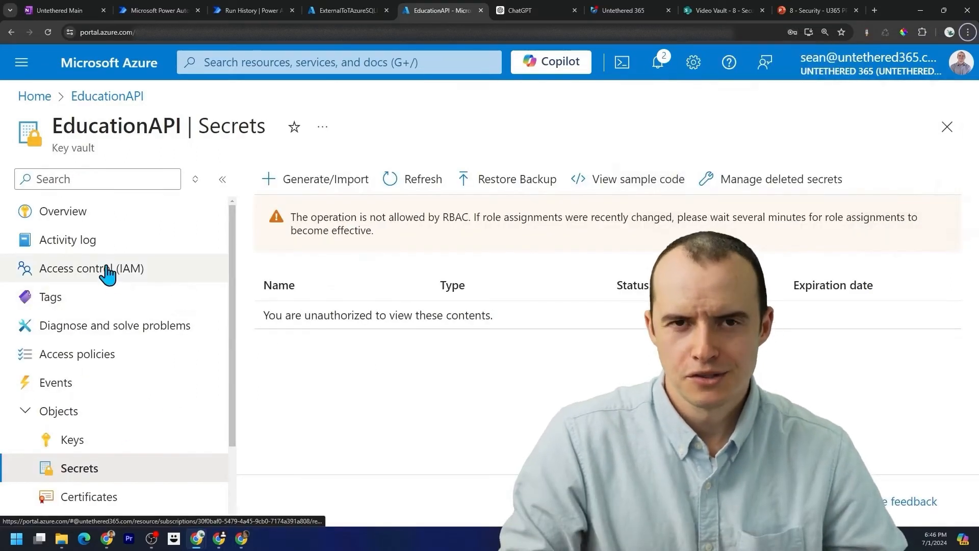
# Start a Key Vault Administrator role assignment from the vault's Access control (IAM).
pyautogui.click(92, 268)
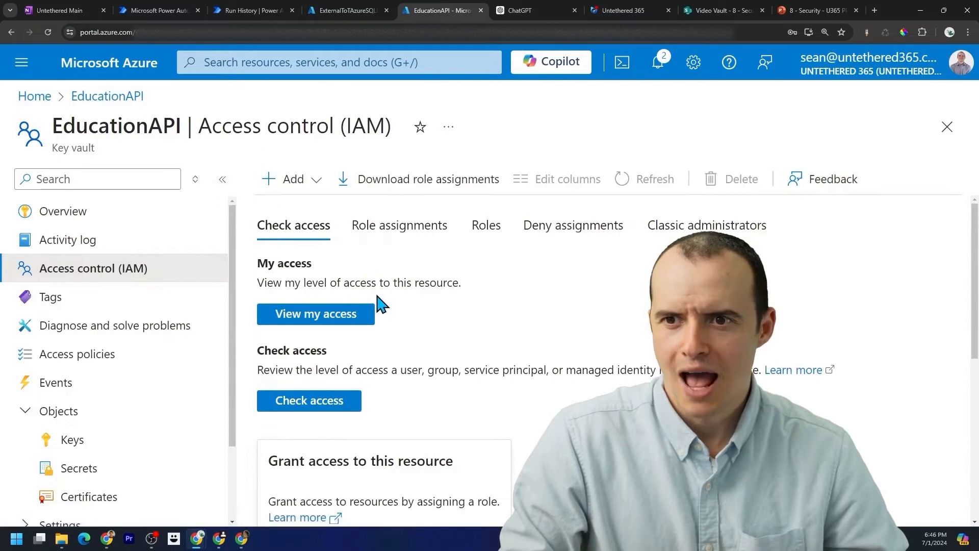
pyautogui.click(292, 179)
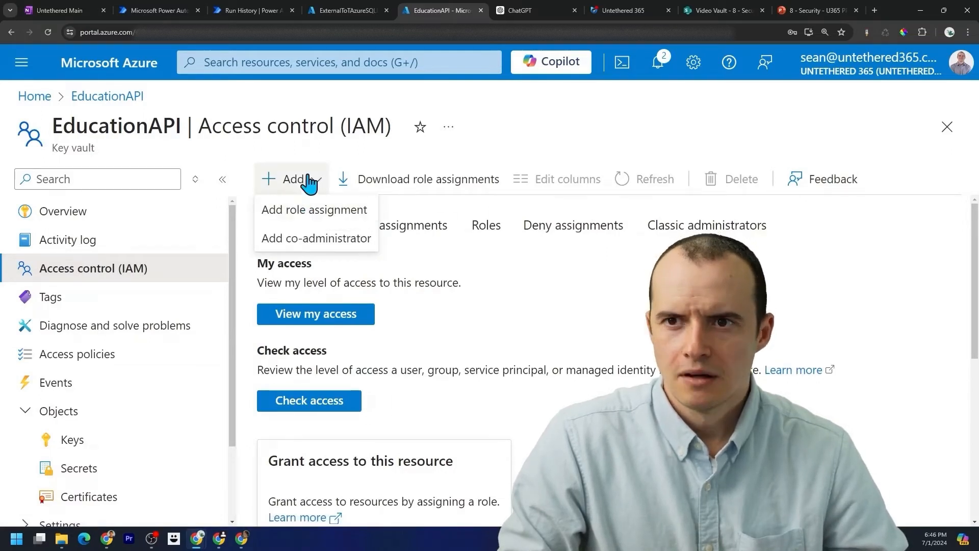
pyautogui.click(315, 209)
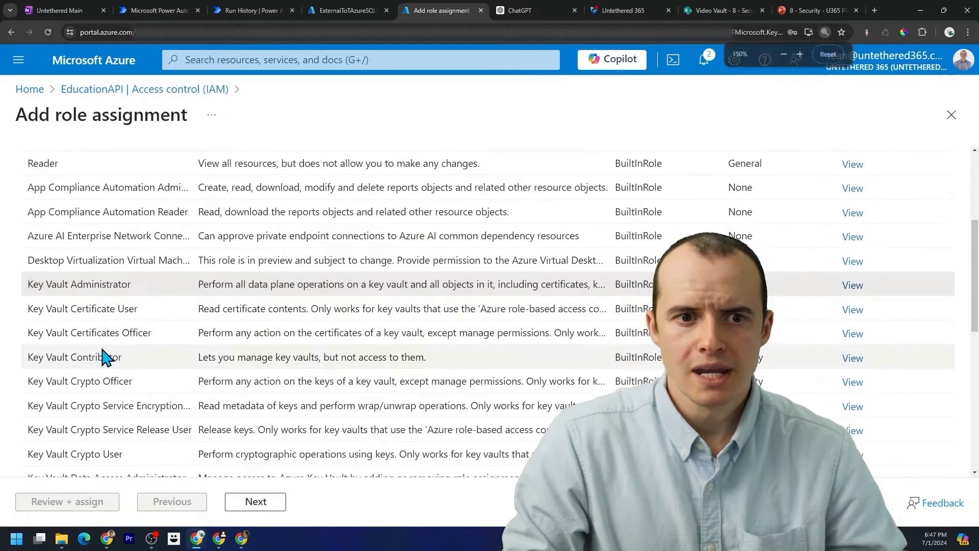
pyautogui.scroll(-3)
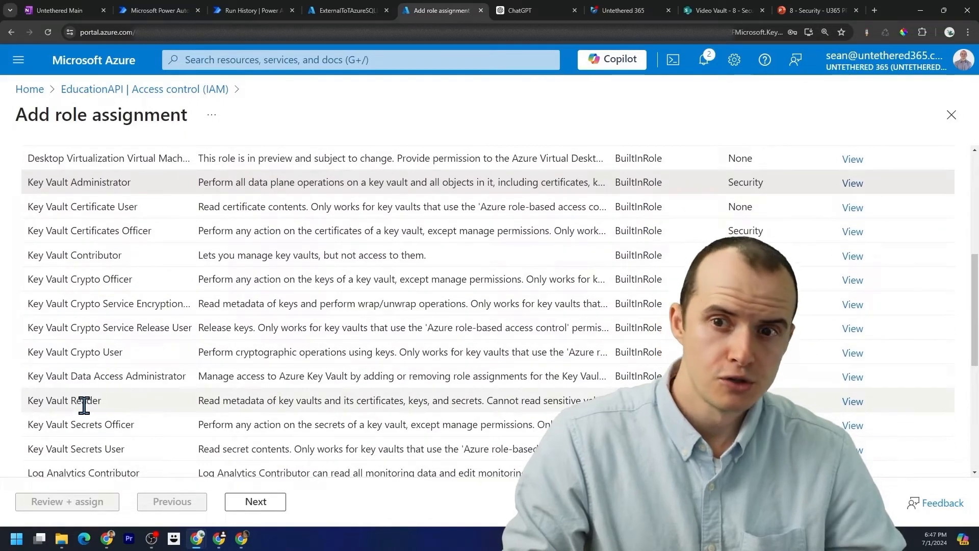
pyautogui.scroll(3)
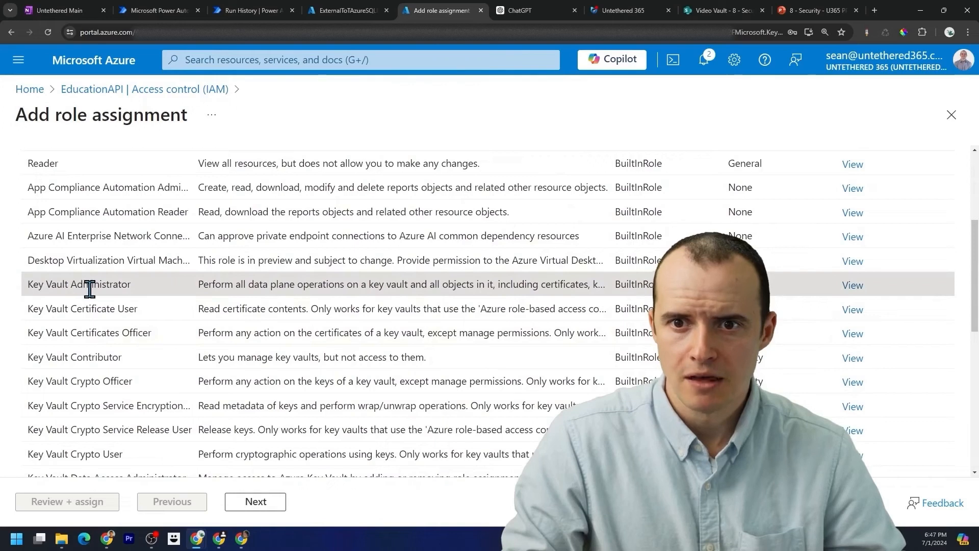
pyautogui.click(255, 501)
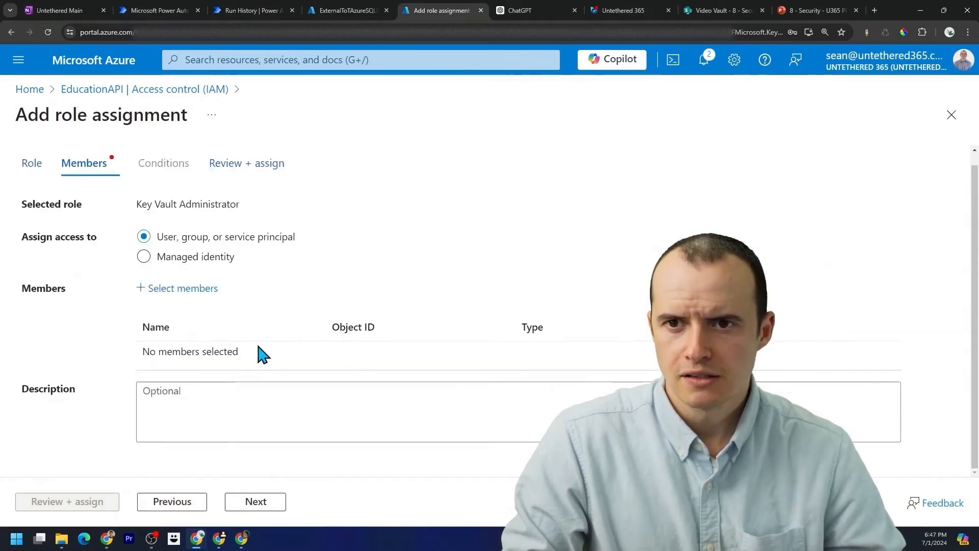
# Select the ExternalToTAzureSQLDatabase app and your own account as role members.
pyautogui.click(183, 287)
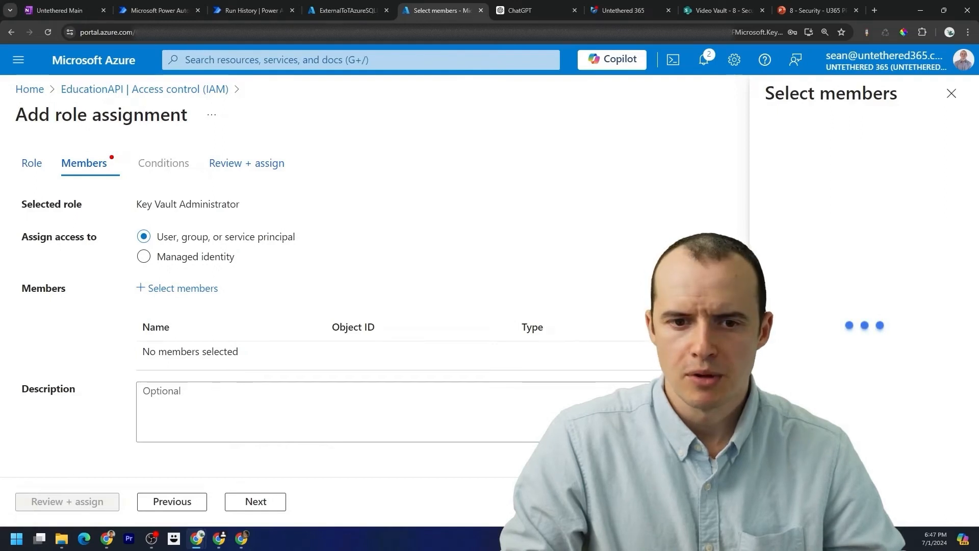
pyautogui.click(345, 10)
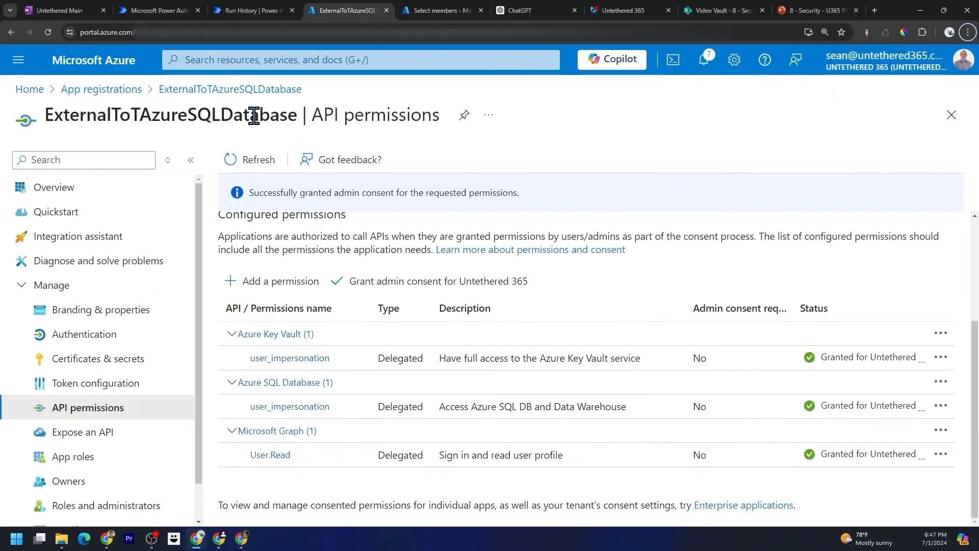
pyautogui.doubleClick(172, 114)
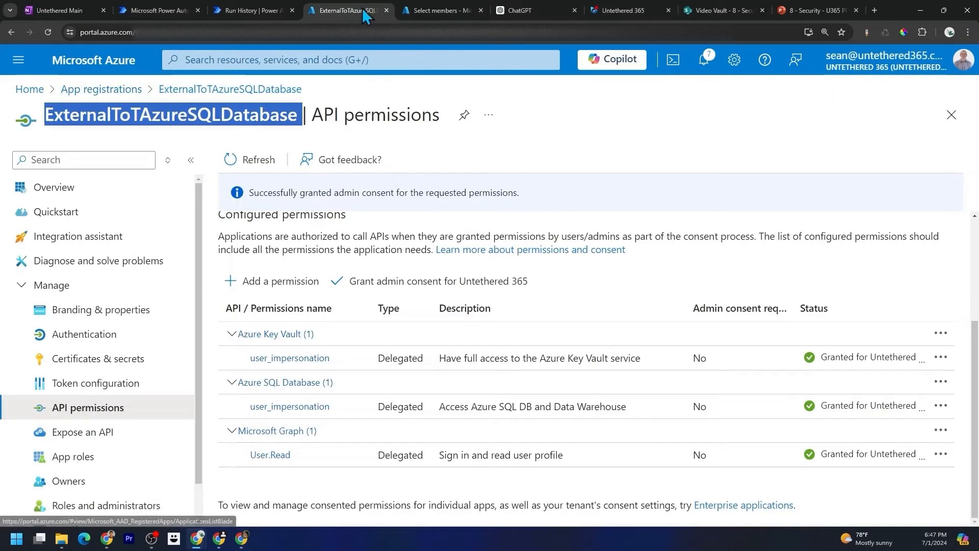
pyautogui.click(442, 11)
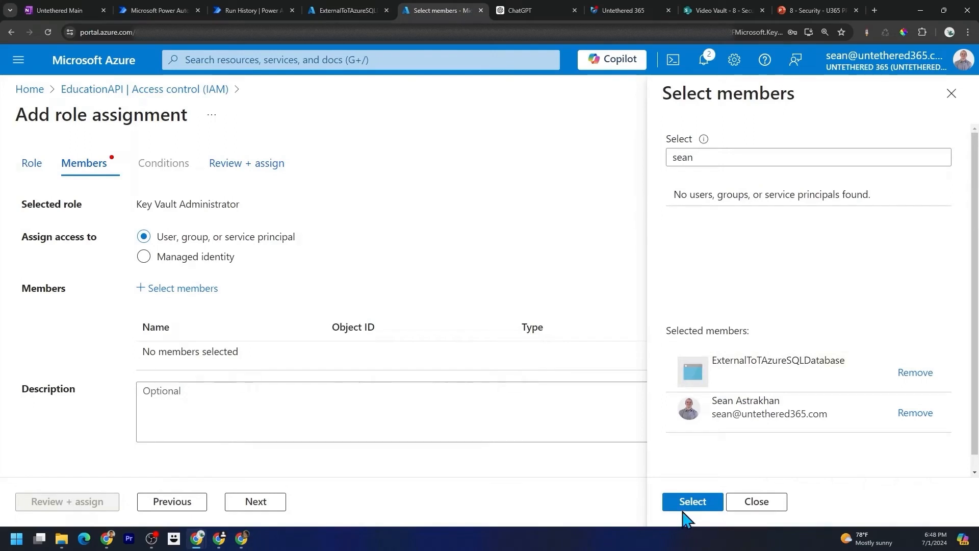
pyautogui.click(691, 502)
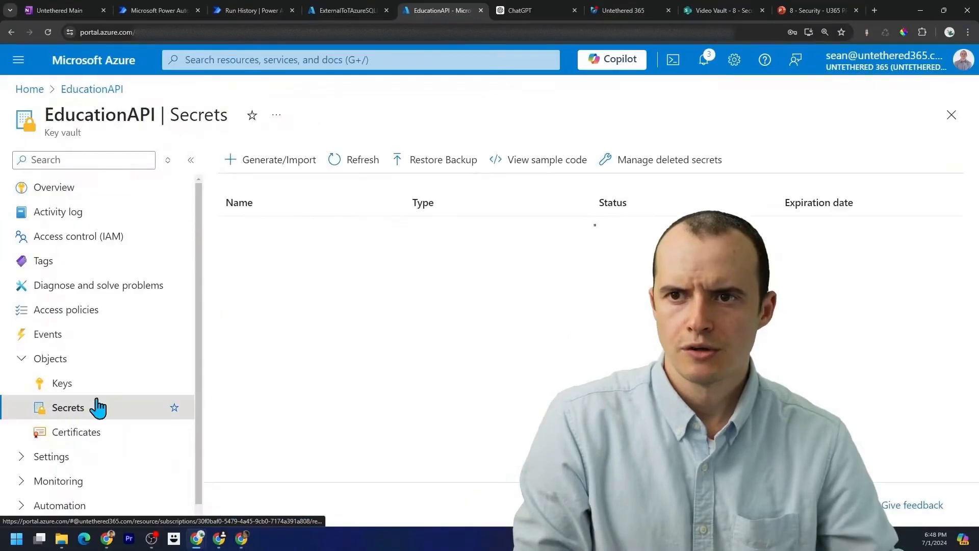
# Create the api-key-edu secret in EducationAPI and return to the Power Automate flow.
pyautogui.click(278, 160)
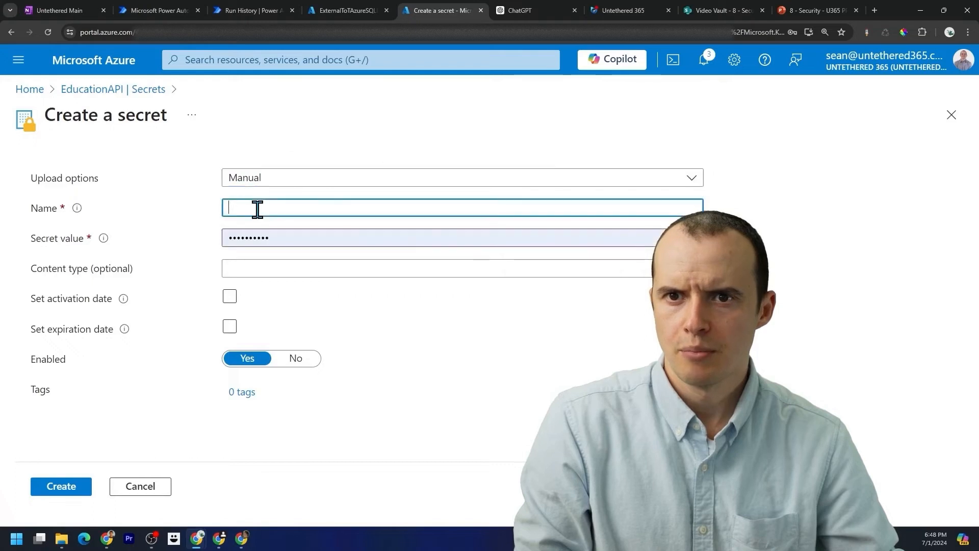
pyautogui.write('api-key')
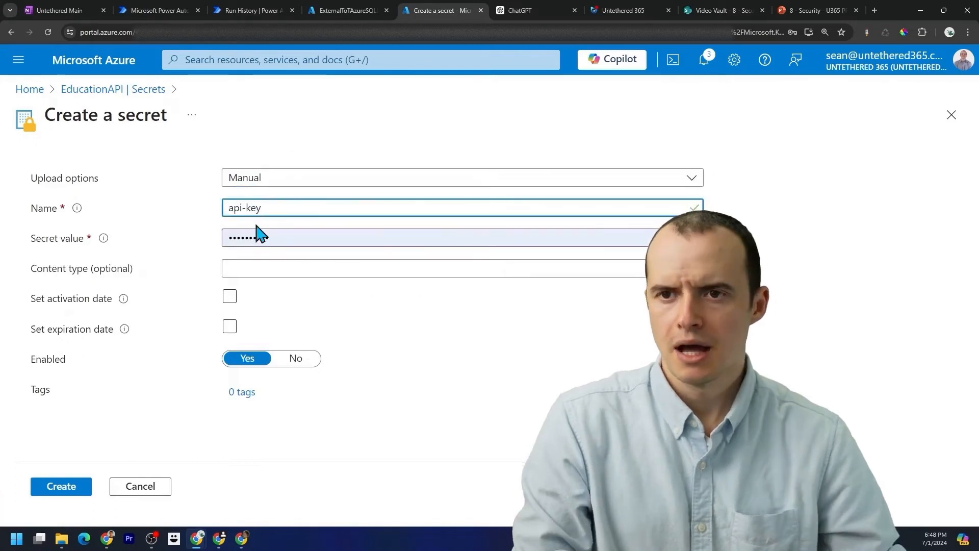
pyautogui.write('-edu')
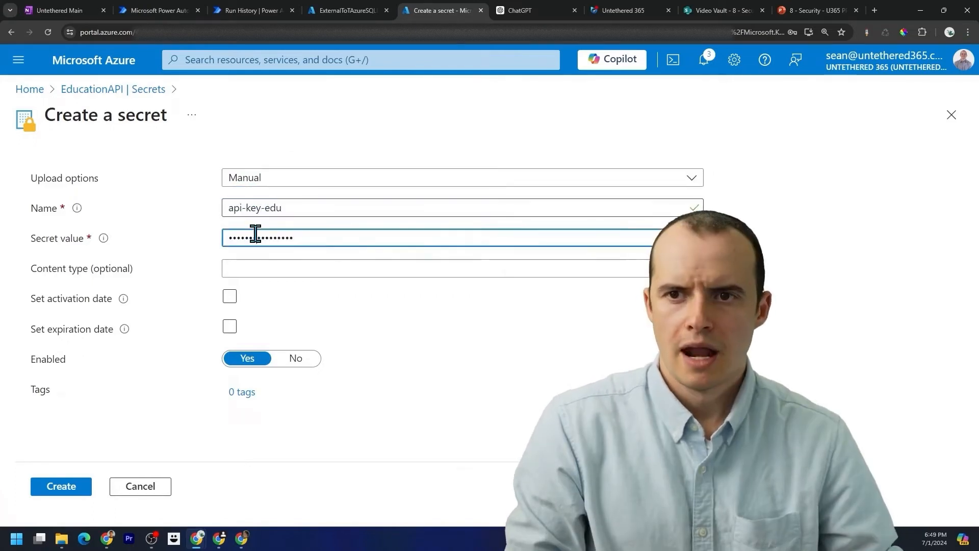
pyautogui.click(60, 486)
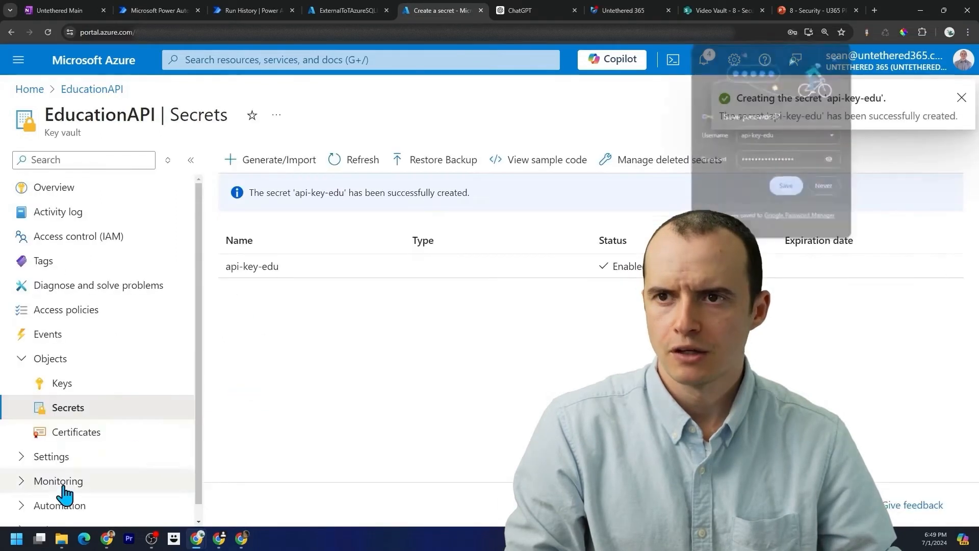
pyautogui.click(159, 11)
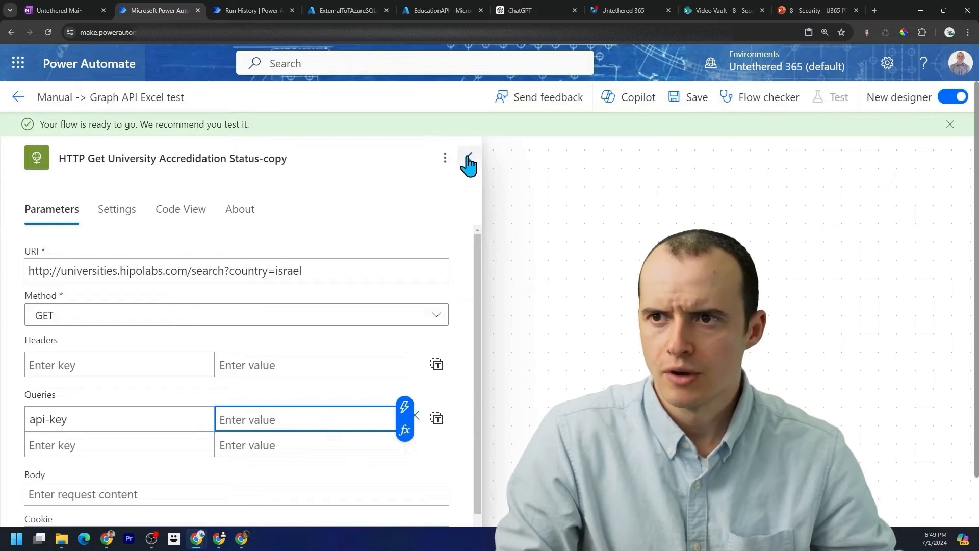
# Close the HTTP panel and add Azure Key Vault 'Get secret' below the manual trigger.
pyautogui.click(468, 163)
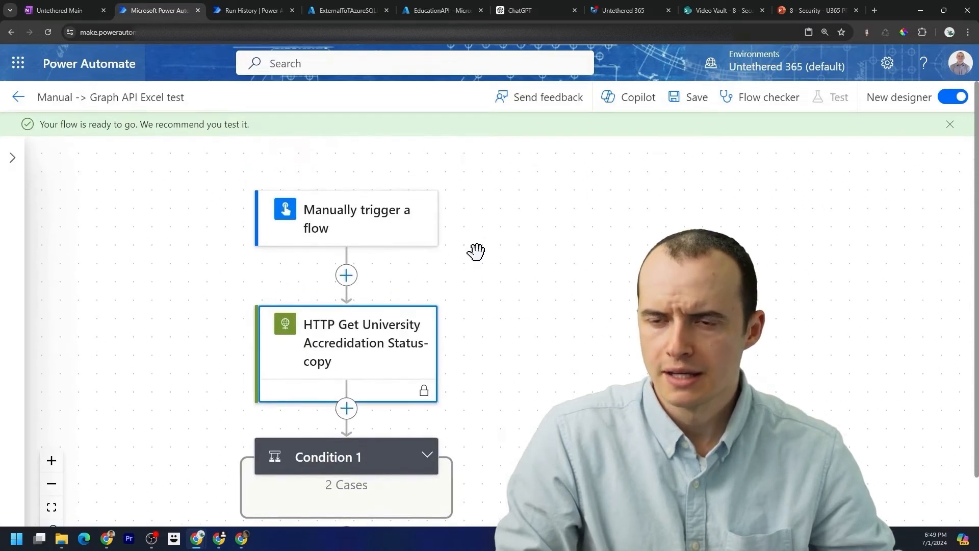
pyautogui.click(345, 408)
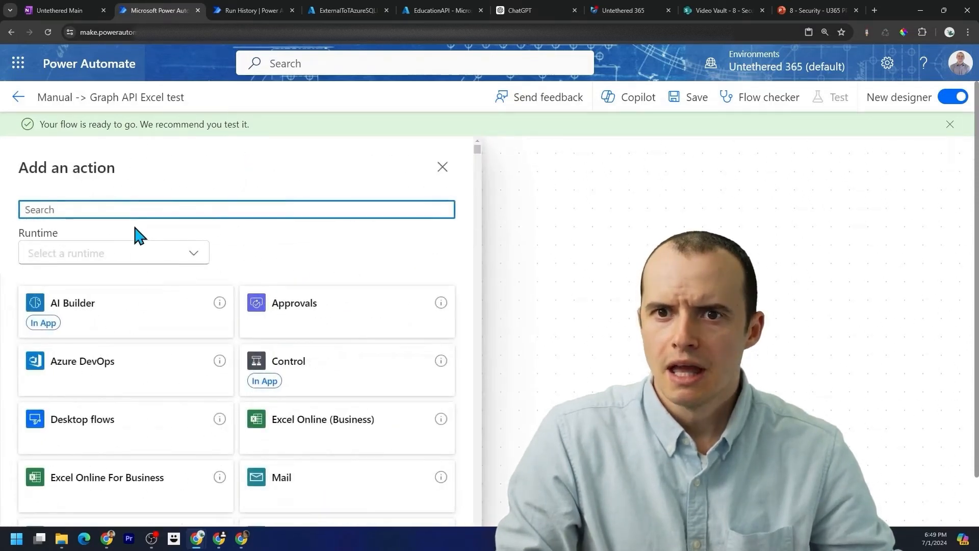
pyautogui.write('get key')
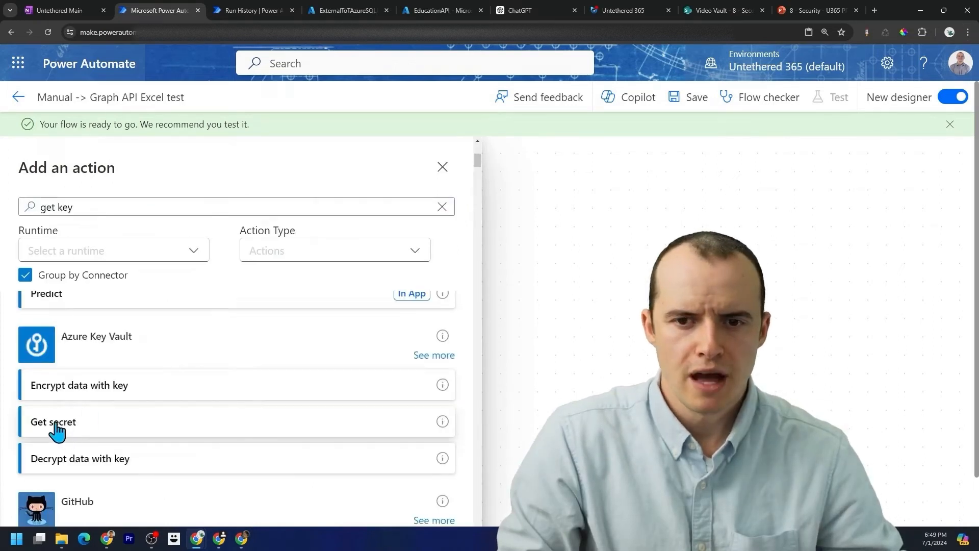
pyautogui.click(53, 422)
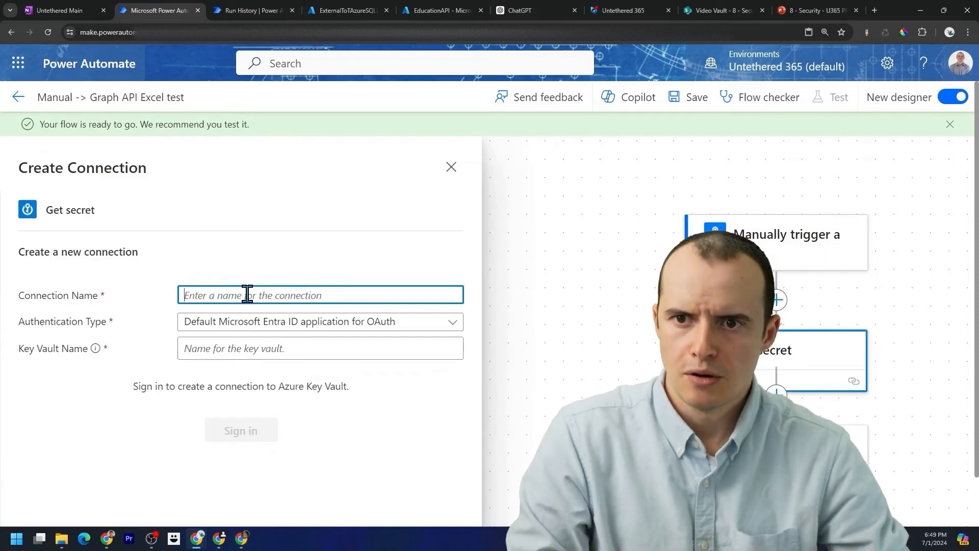
# Name the connection 'API EDUkey', choose service principal authentication, and paste client and tenant IDs.
pyautogui.write('API EDUkey')
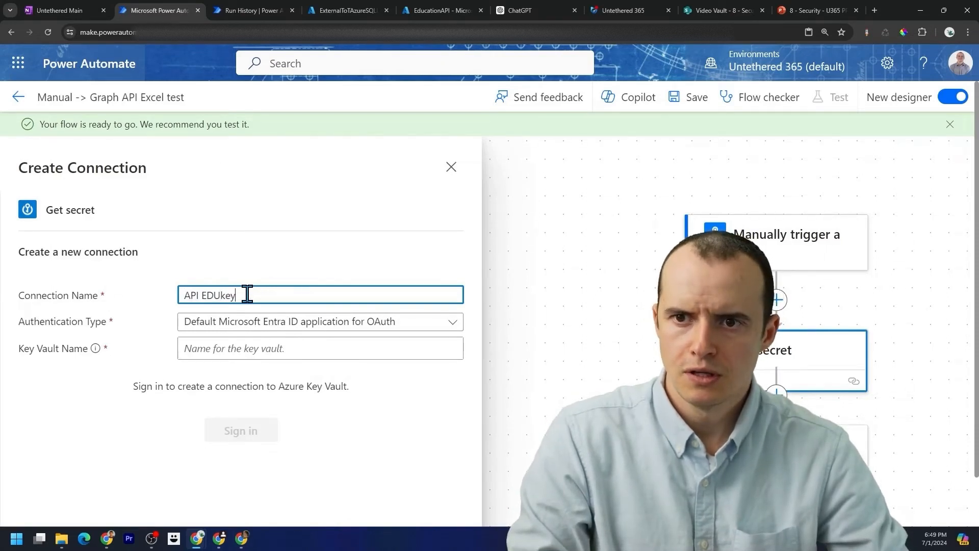
pyautogui.click(321, 321)
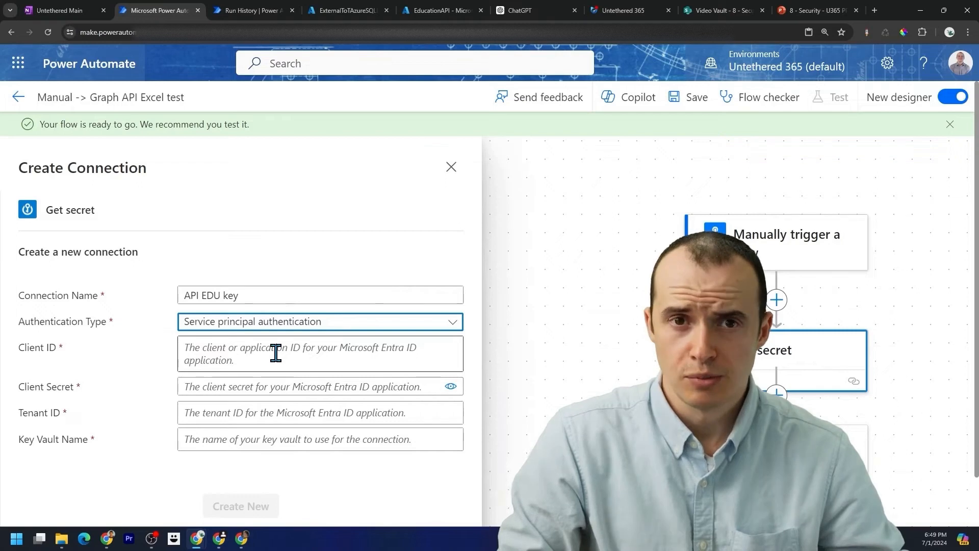
pyautogui.click(345, 10)
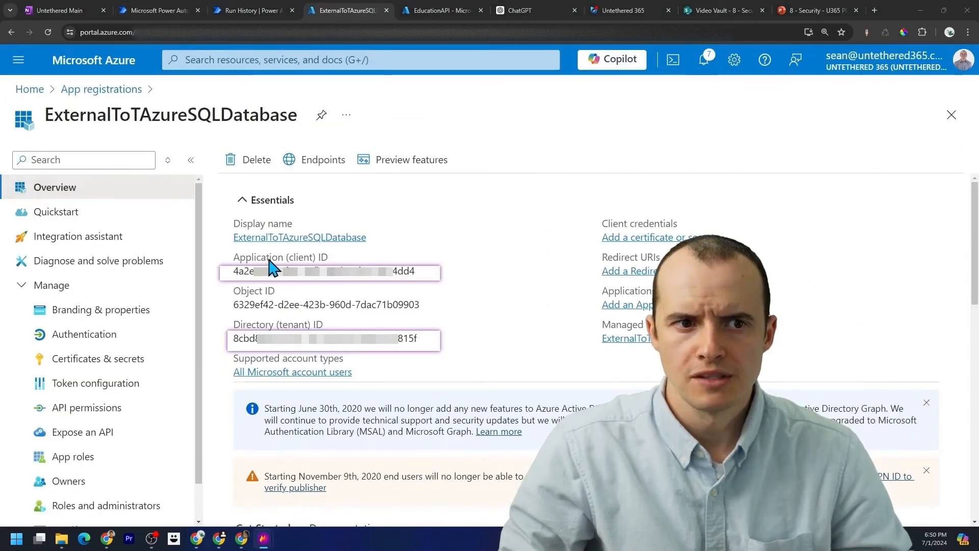
pyautogui.moveTo(331, 343)
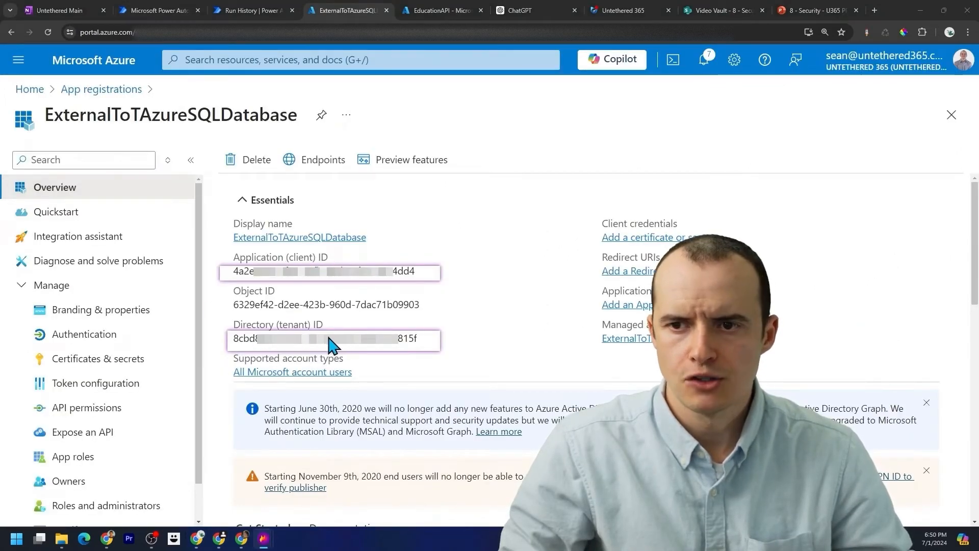
pyautogui.click(157, 10)
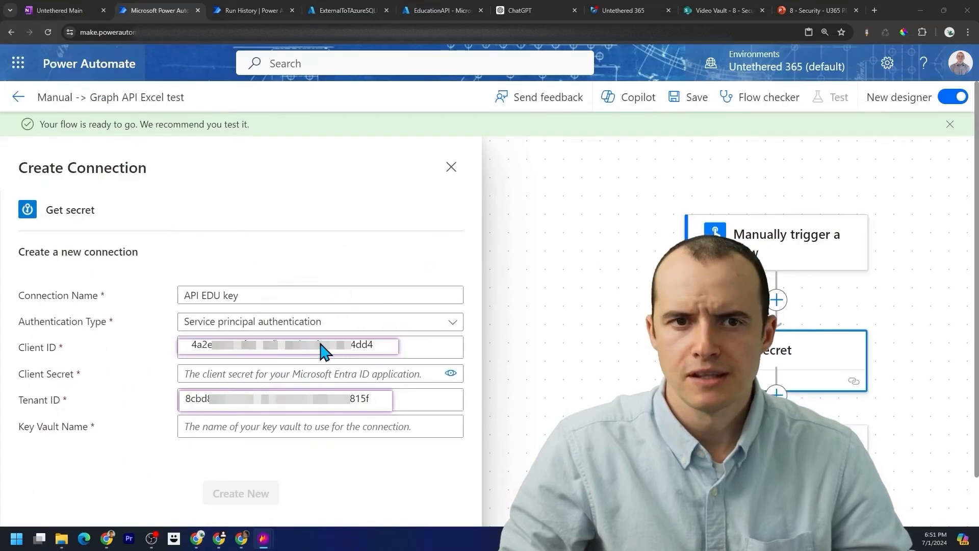
pyautogui.click(347, 11)
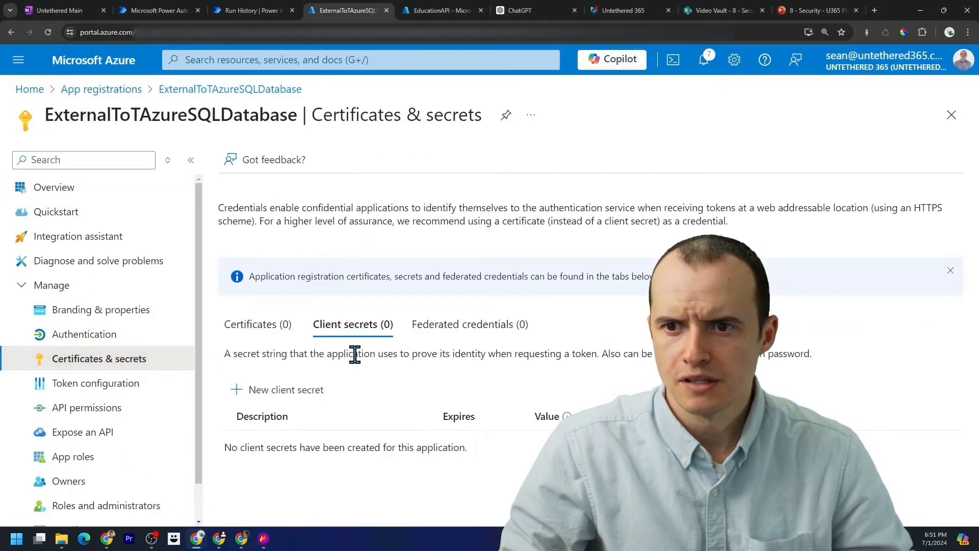
# Add the 'access to app registration' client secret and bring its value to the connection form.
pyautogui.click(285, 389)
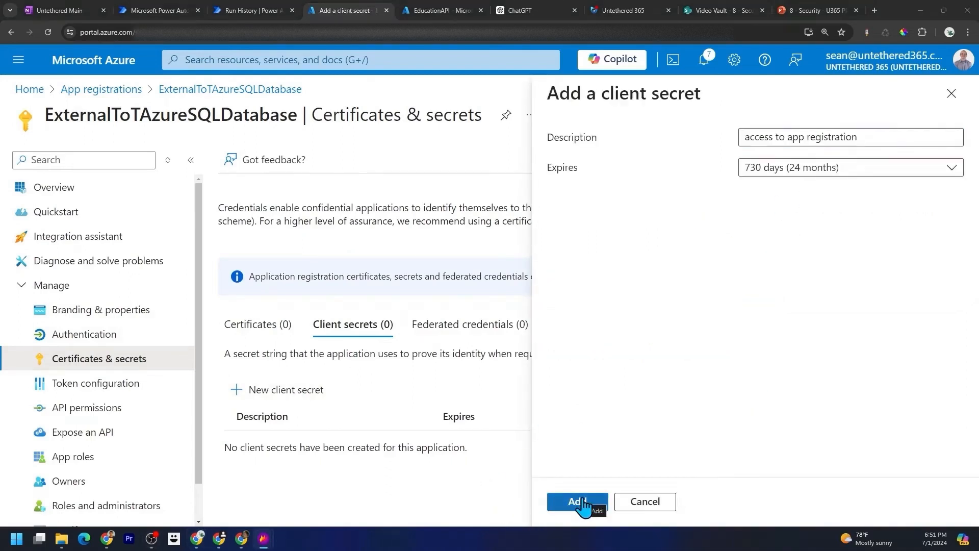
pyautogui.click(575, 502)
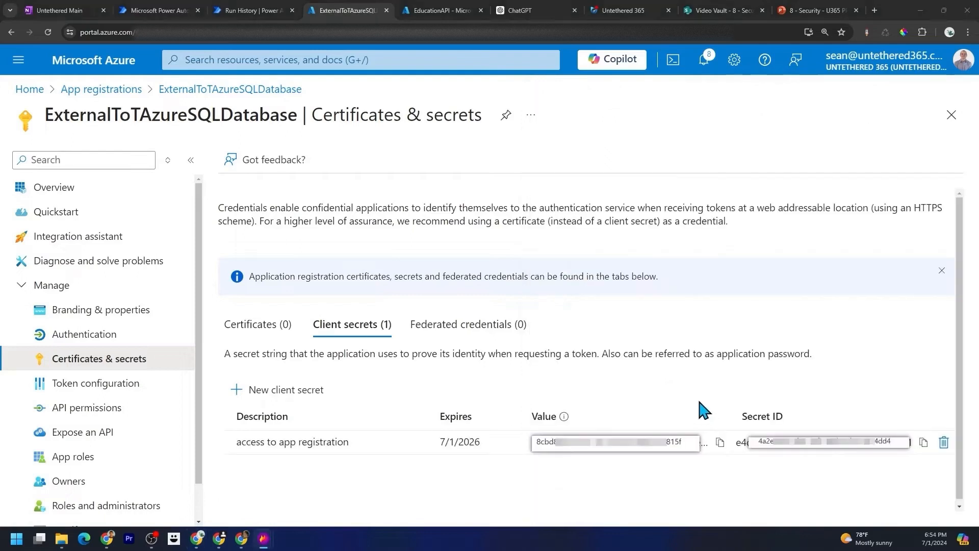
pyautogui.moveTo(644, 445)
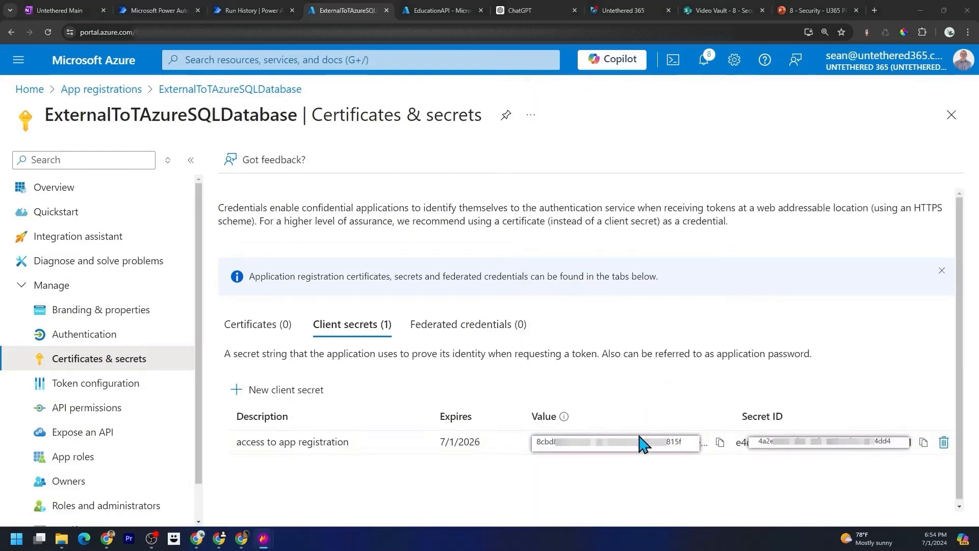
pyautogui.click(156, 10)
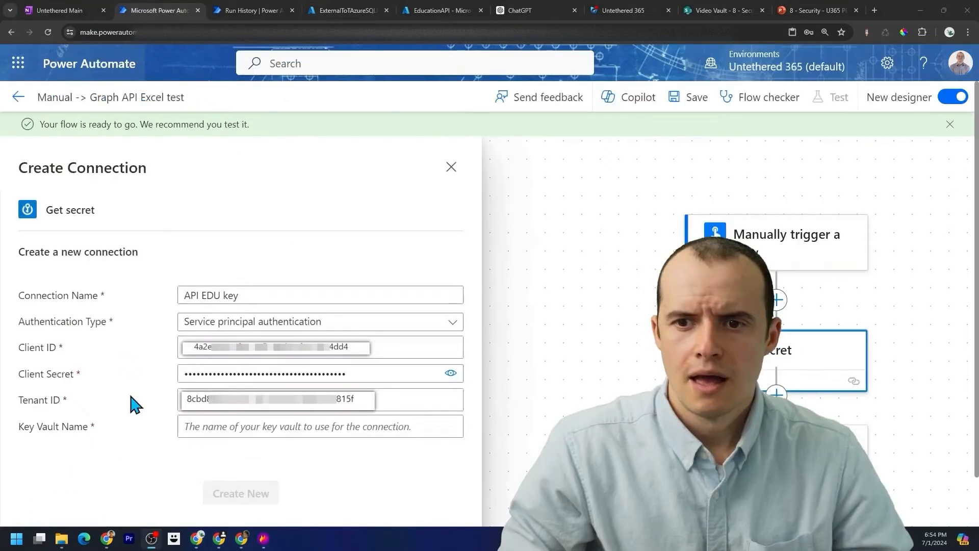
# Copy the vault name EducationAPI from the Azure key vault page into Key Vault Name.
pyautogui.click(442, 11)
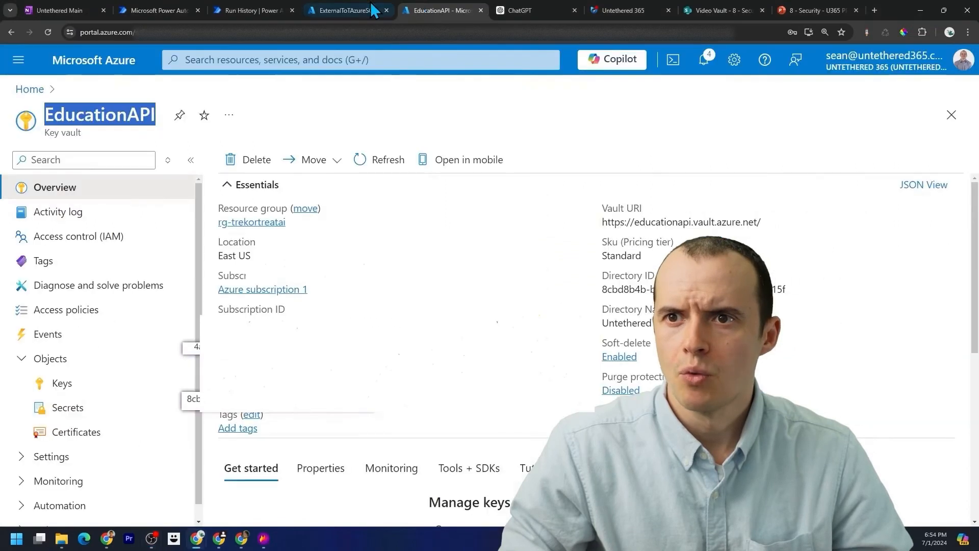
pyautogui.rightClick(100, 115)
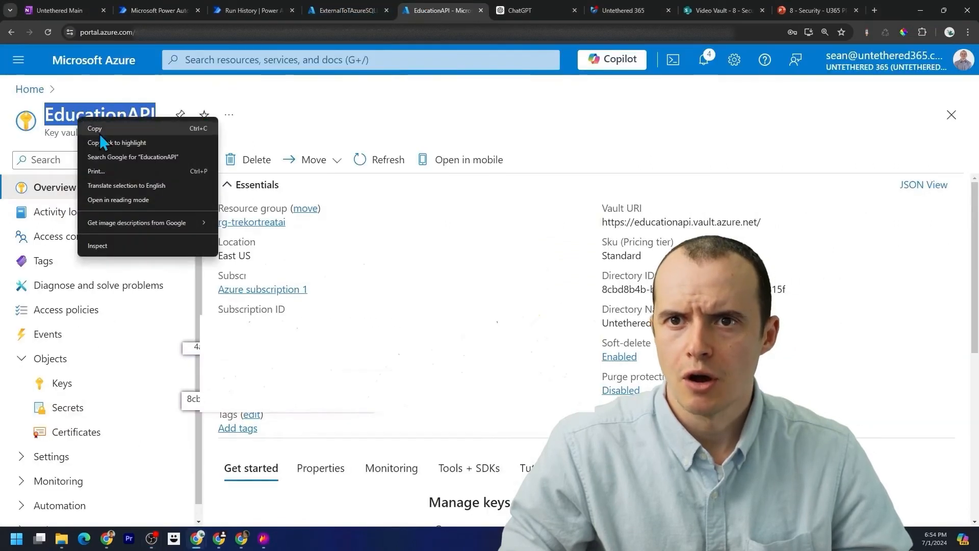
pyautogui.click(158, 10)
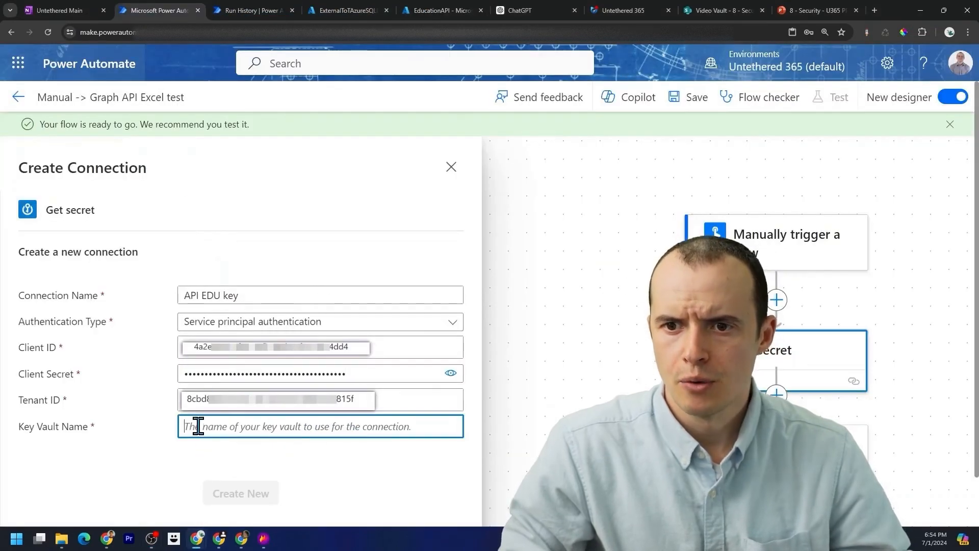
pyautogui.write('EducationAPI')
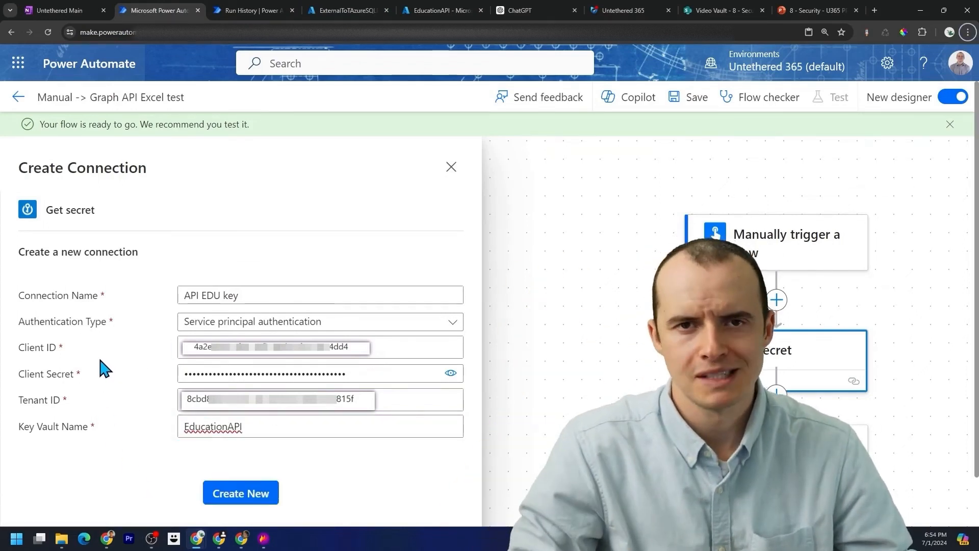
# Create the Key Vault connection, rename the action 'Get secret API Key', and insert its value into the HTTP api-key query.
pyautogui.click(241, 493)
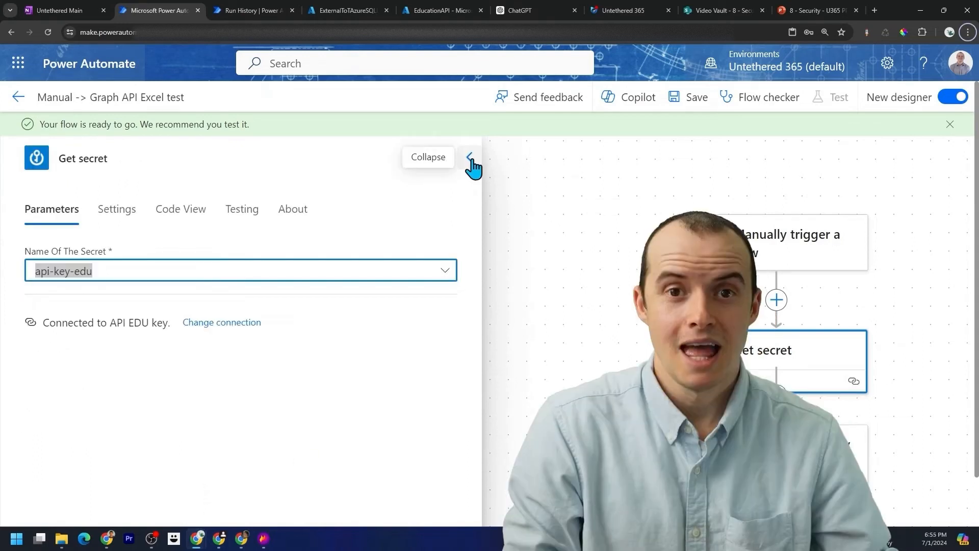
pyautogui.click(473, 165)
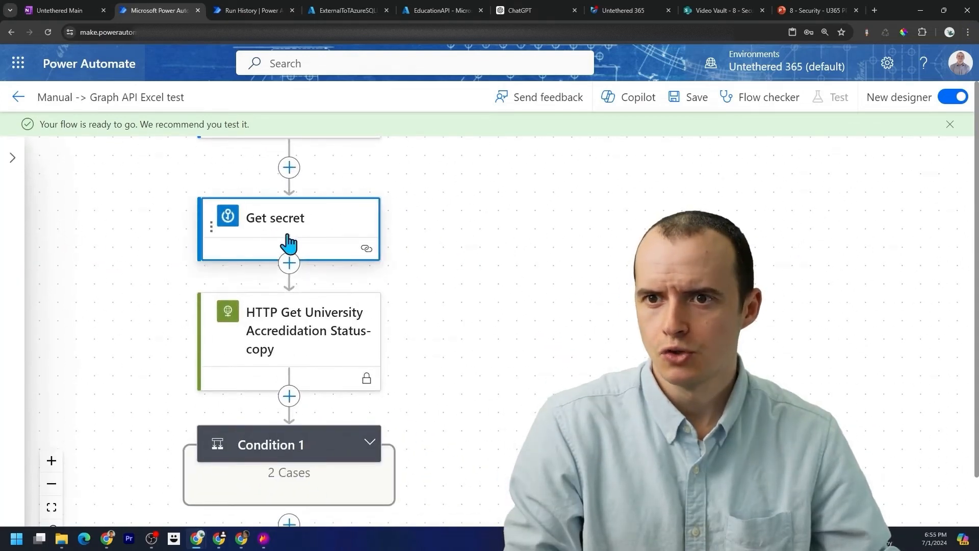
pyautogui.click(274, 217)
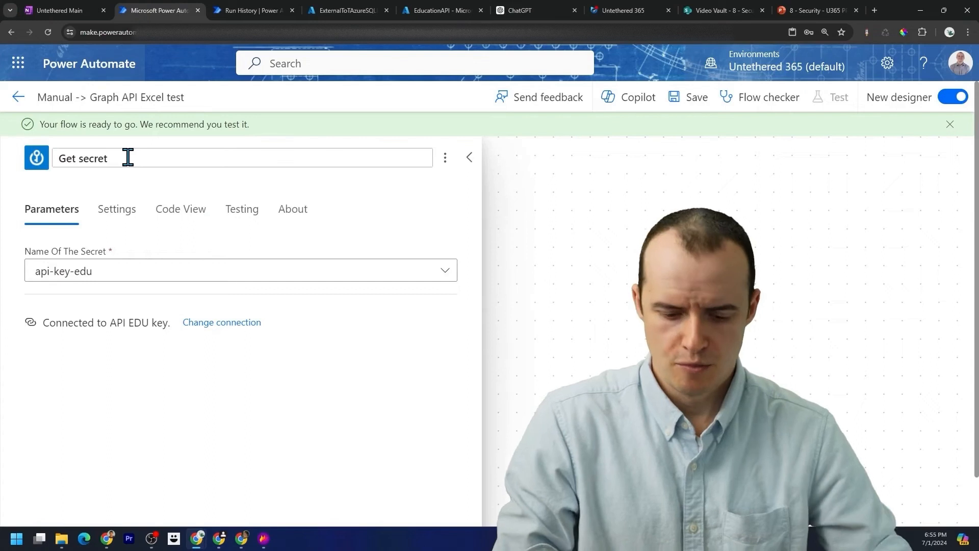
pyautogui.write('API Key')
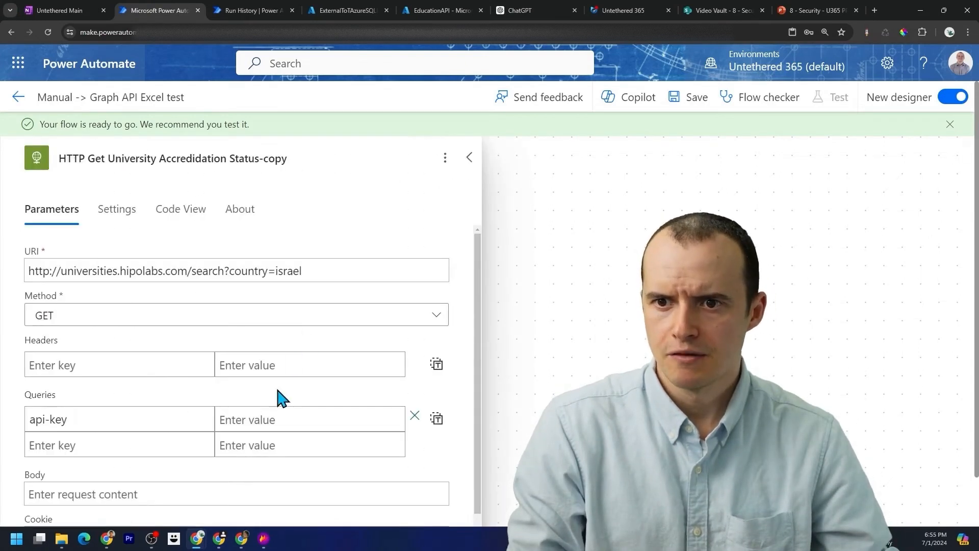
pyautogui.click(308, 420)
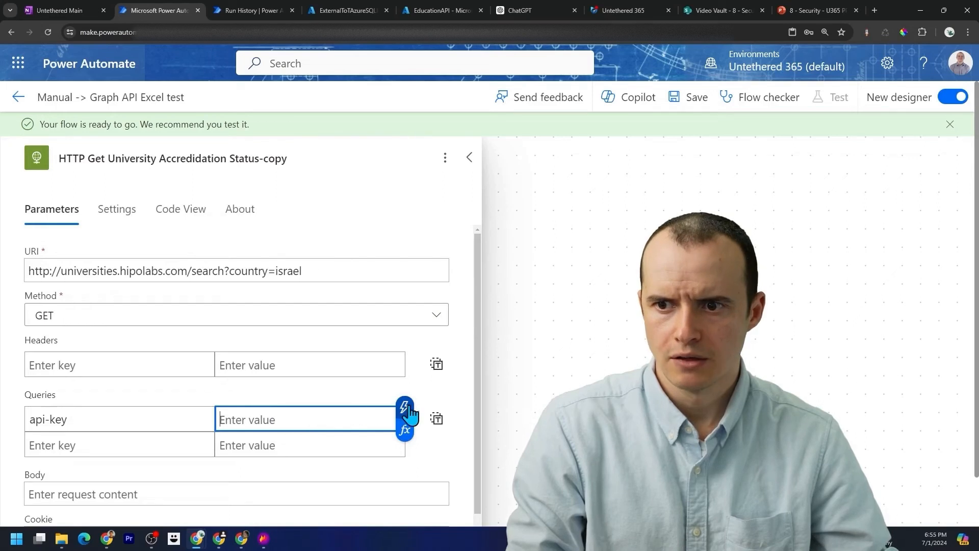
pyautogui.click(404, 406)
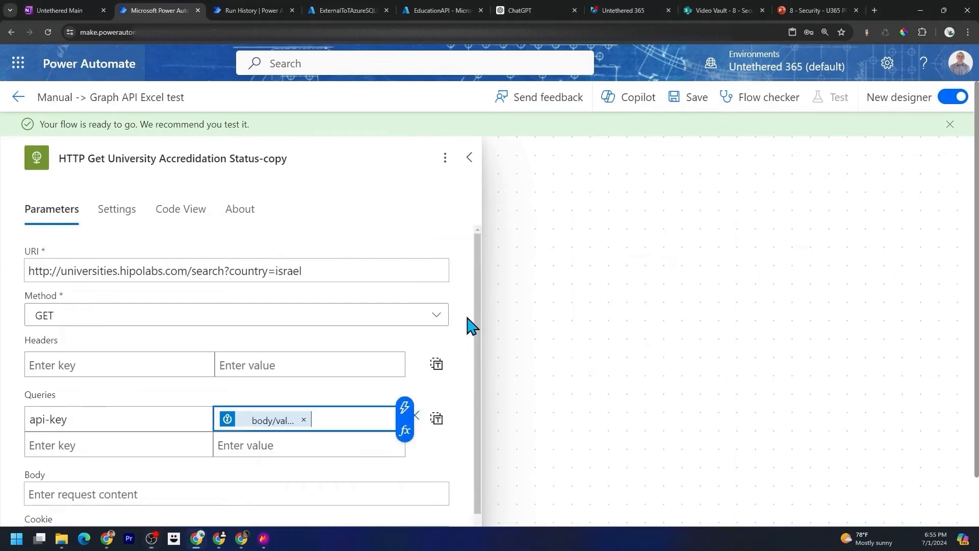
pyautogui.moveTo(731, 106)
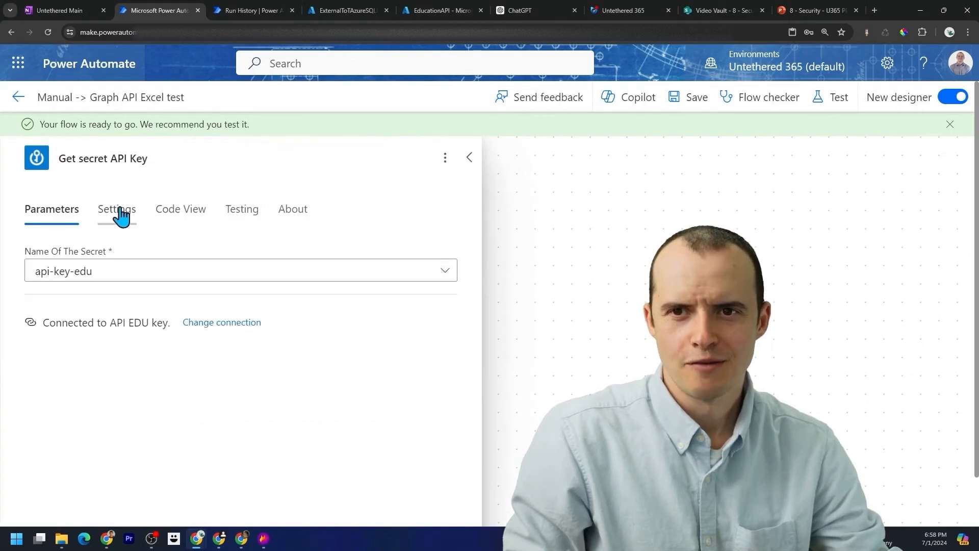
# Enable Secure Inputs in Get secret API Key's settings, then go to the flow's details page.
pyautogui.click(117, 208)
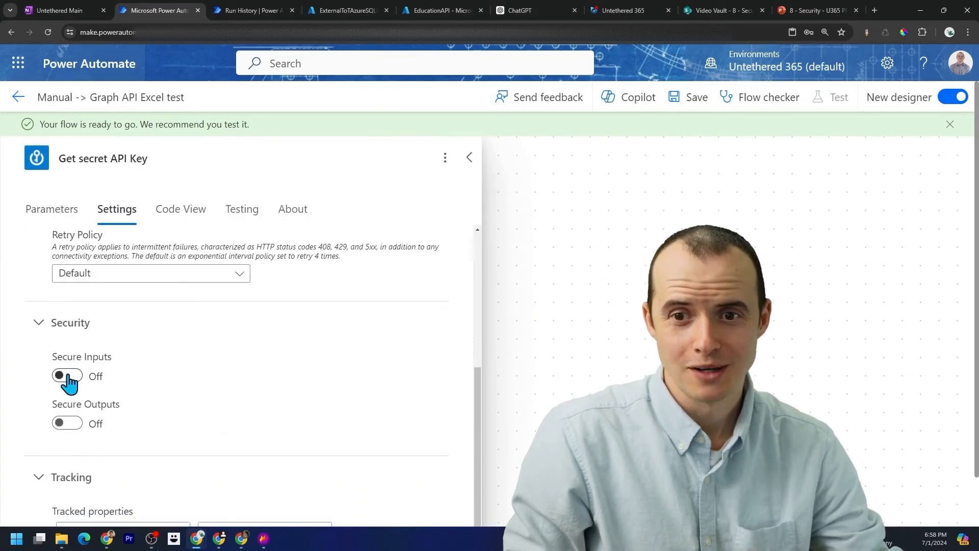
pyautogui.click(67, 375)
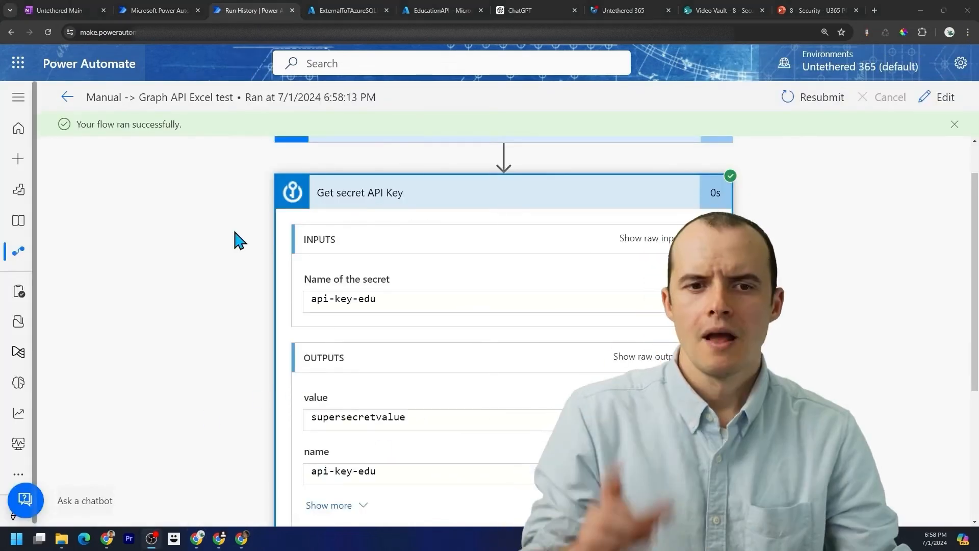
pyautogui.click(66, 97)
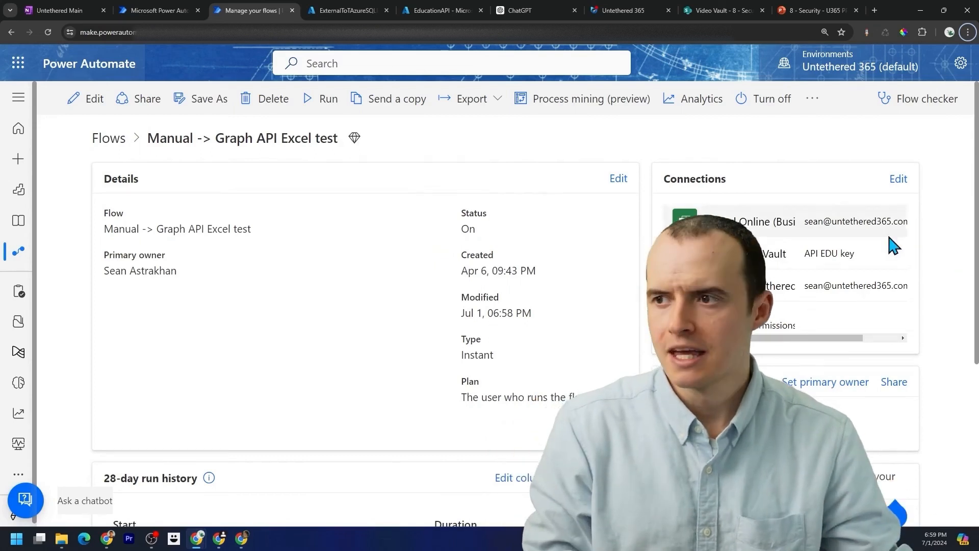
pyautogui.moveTo(850, 230)
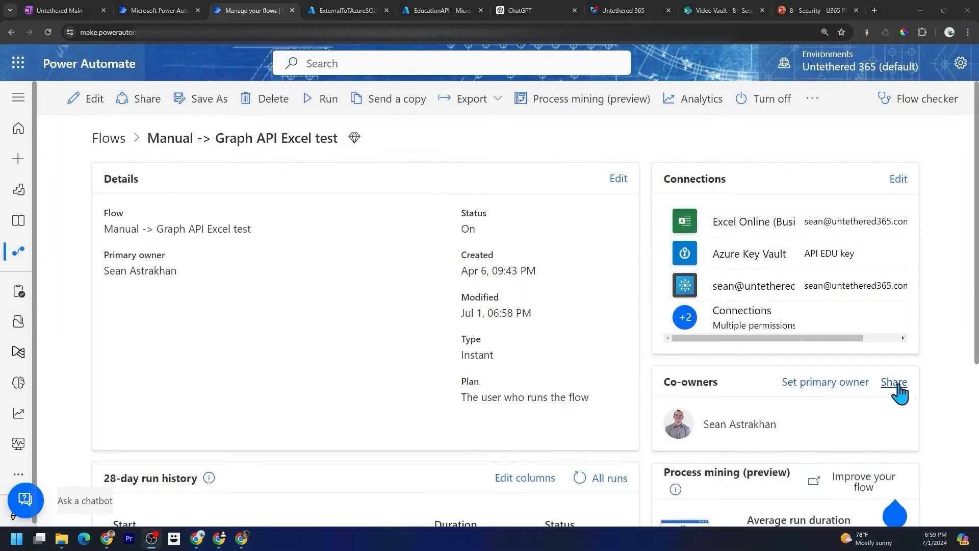
# Open the flow's co-owners page via Share and search for 'water'.
pyautogui.click(893, 381)
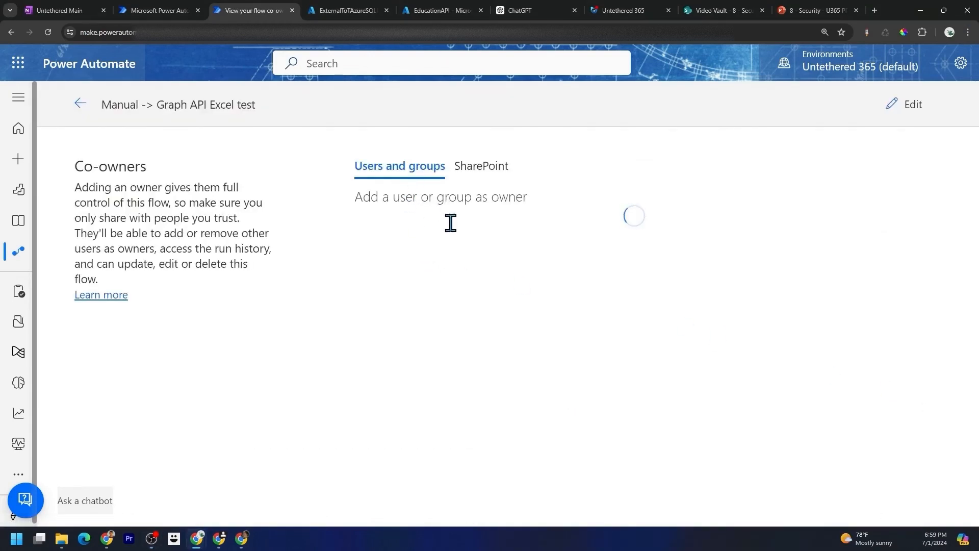
pyautogui.write('water')
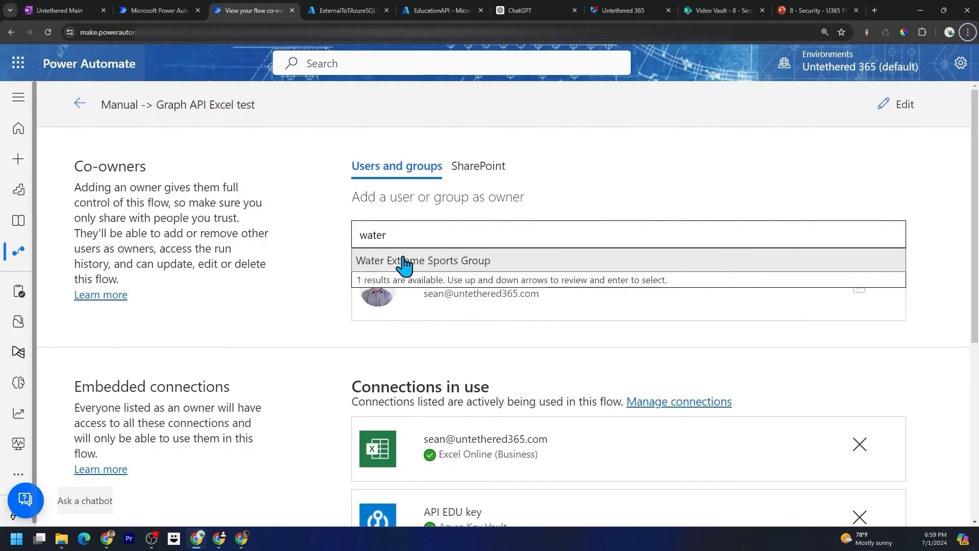
pyautogui.moveTo(407, 237)
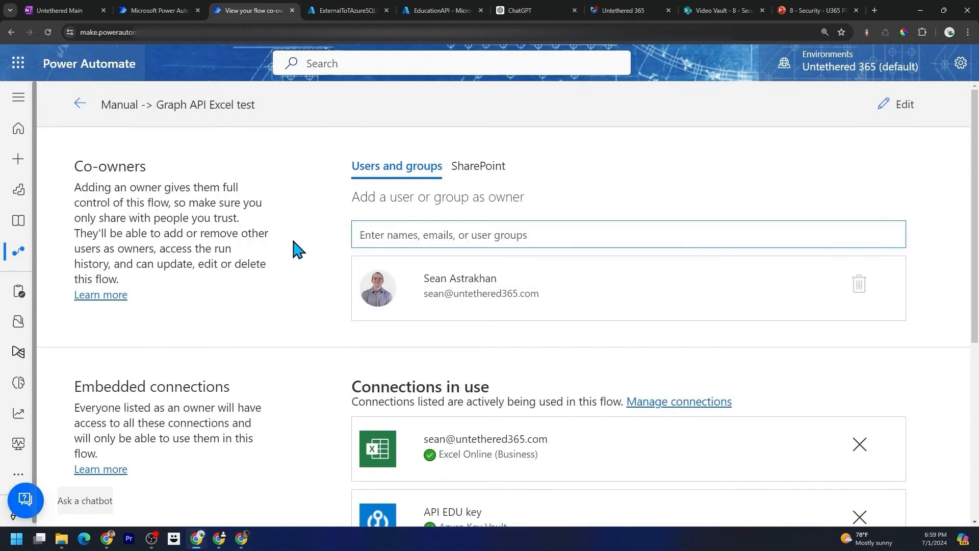
# Edit the Check Instructors flow's details and type 'water' into the Primary owner field.
pyautogui.click(80, 104)
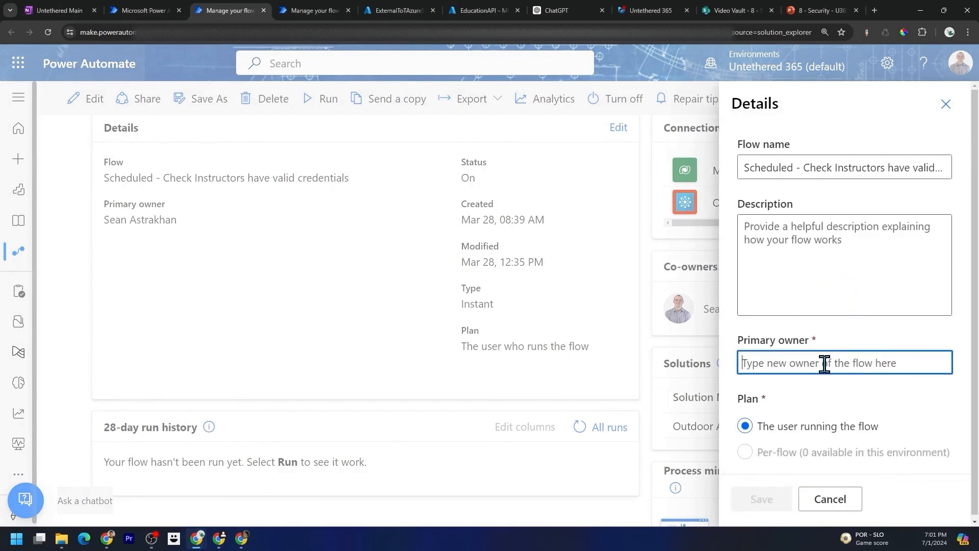
pyautogui.write('water')
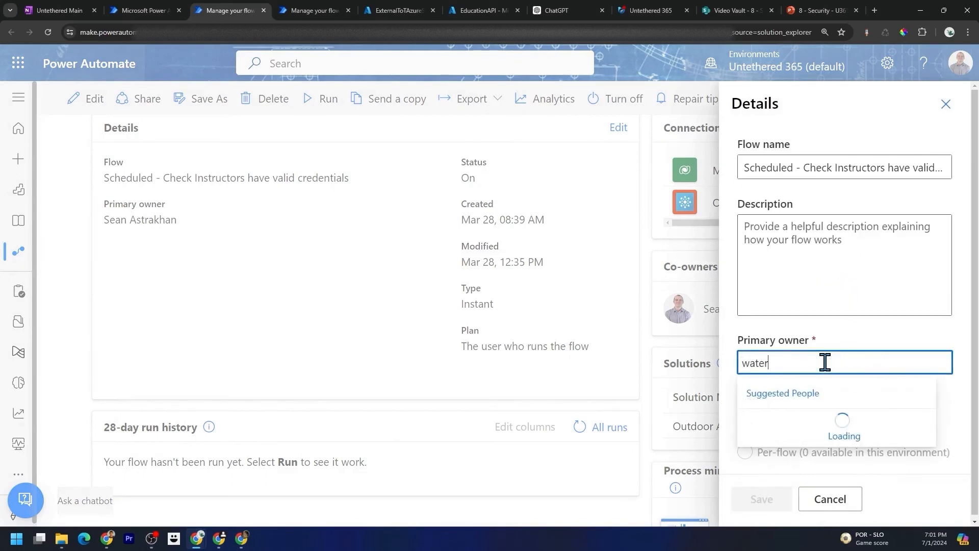